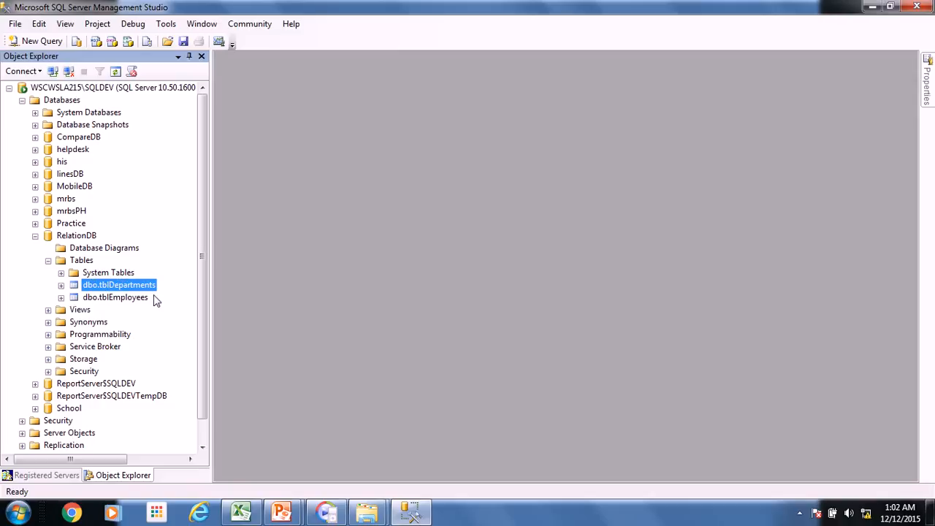
mouse_move(111, 272)
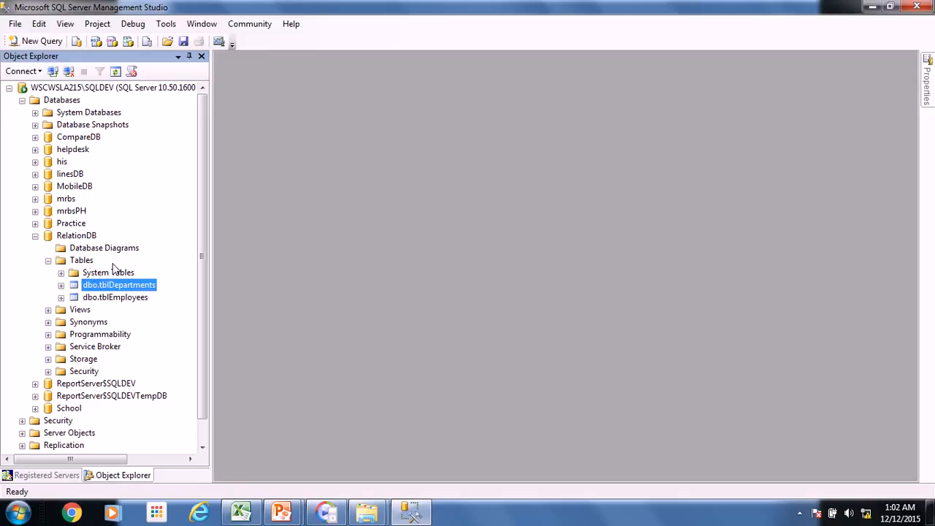
mouse_move(89, 248)
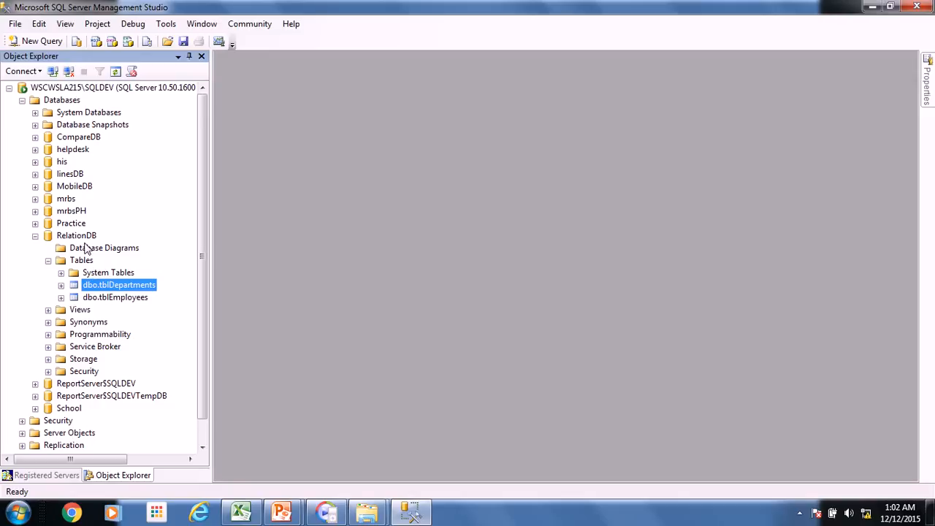
mouse_move(74, 266)
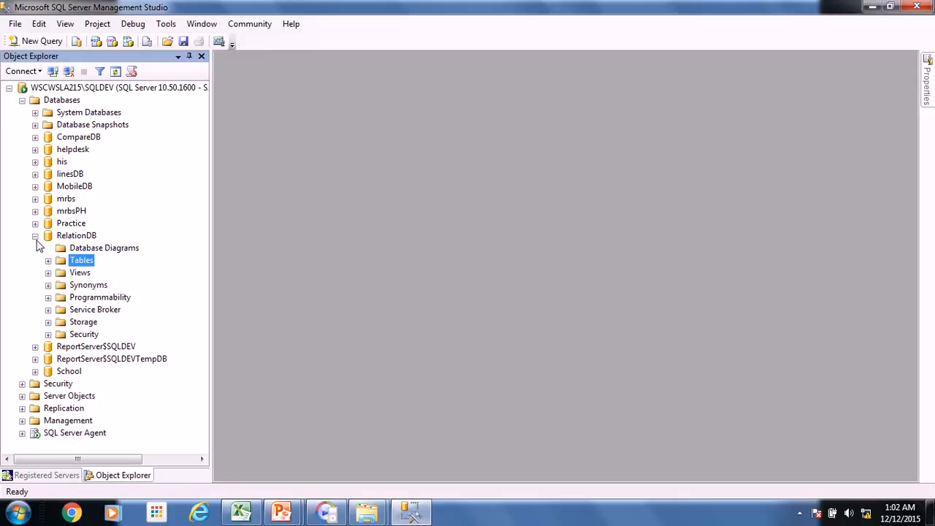
- Collapse the RelationDB database so only the database names remain listed
left_click(35, 236)
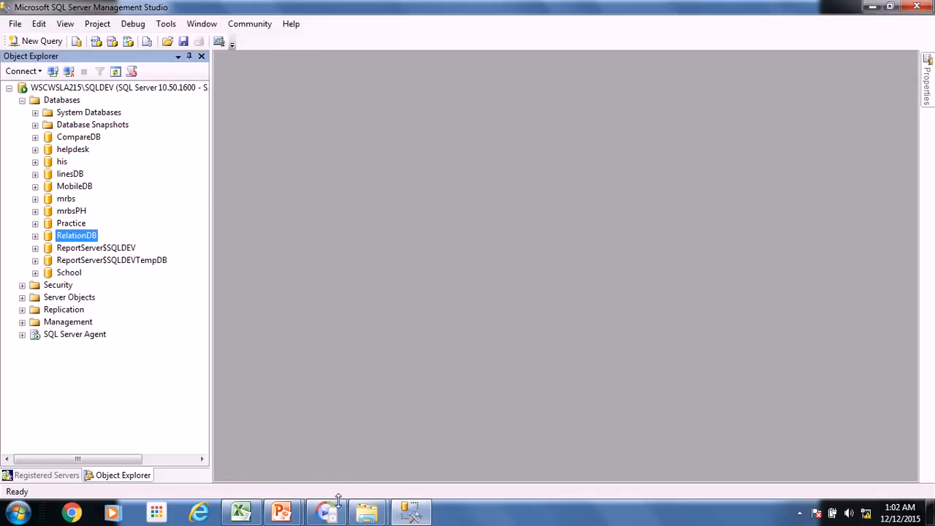
- Switch via Start to the Excel workbook's Access sheet with the Employees, Departments and Query tables
left_click(16, 510)
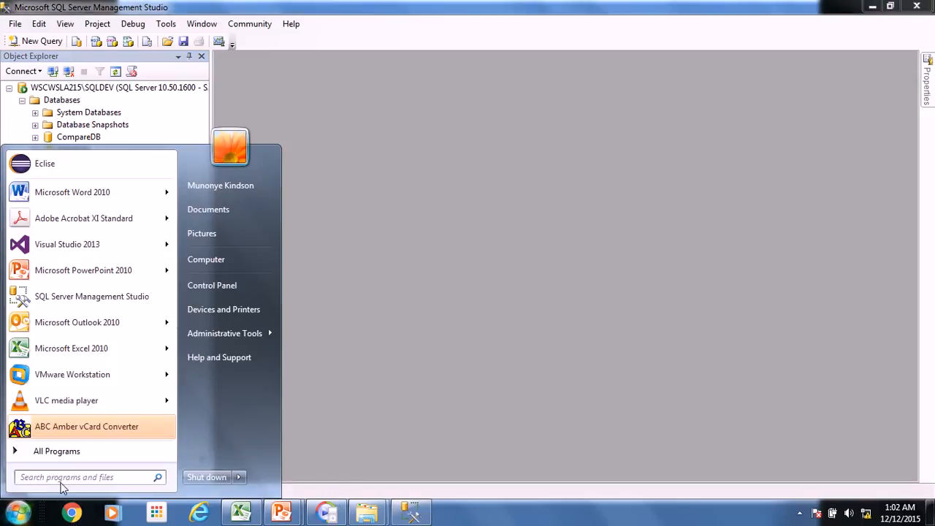
type("acce")
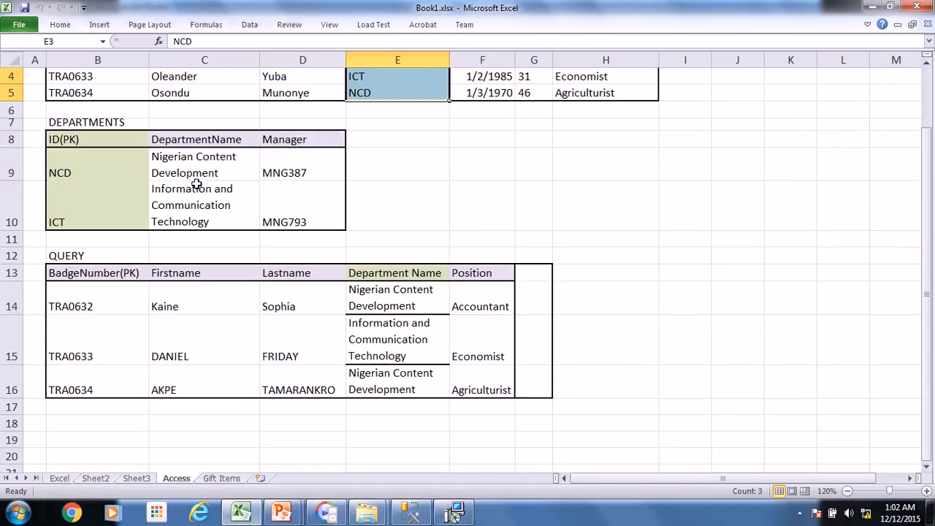
mouse_move(76, 256)
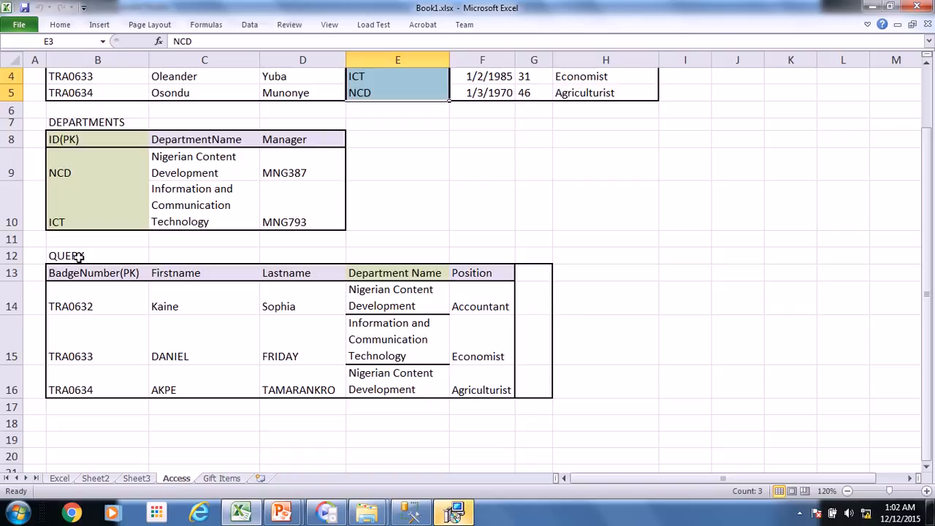
left_click(66, 254)
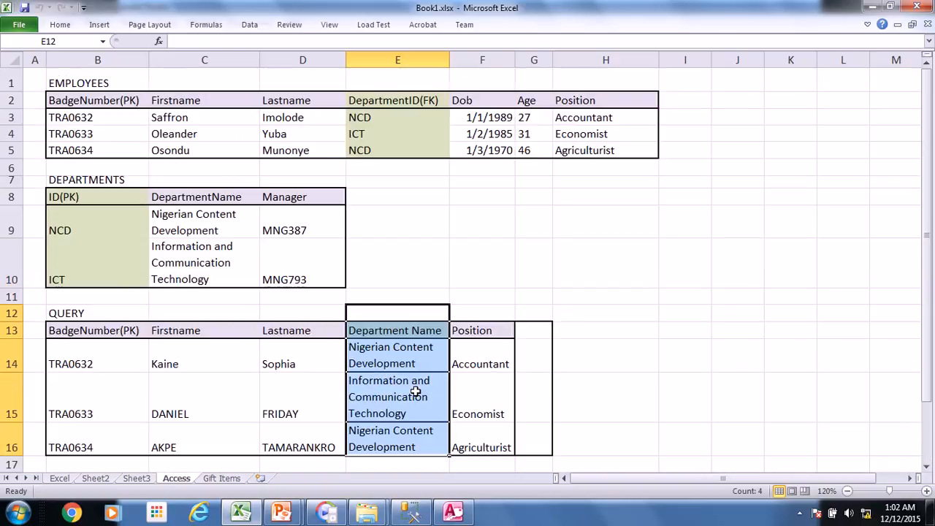
mouse_move(265, 180)
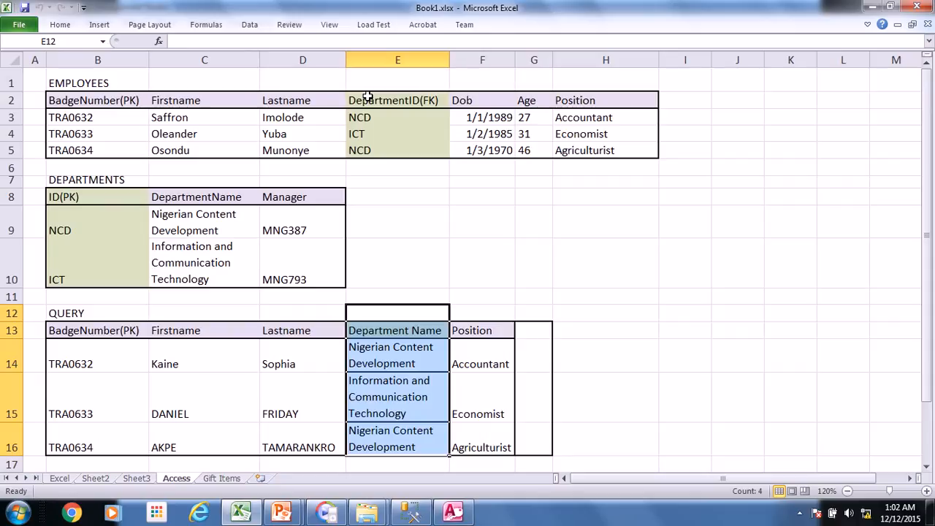
mouse_move(82, 348)
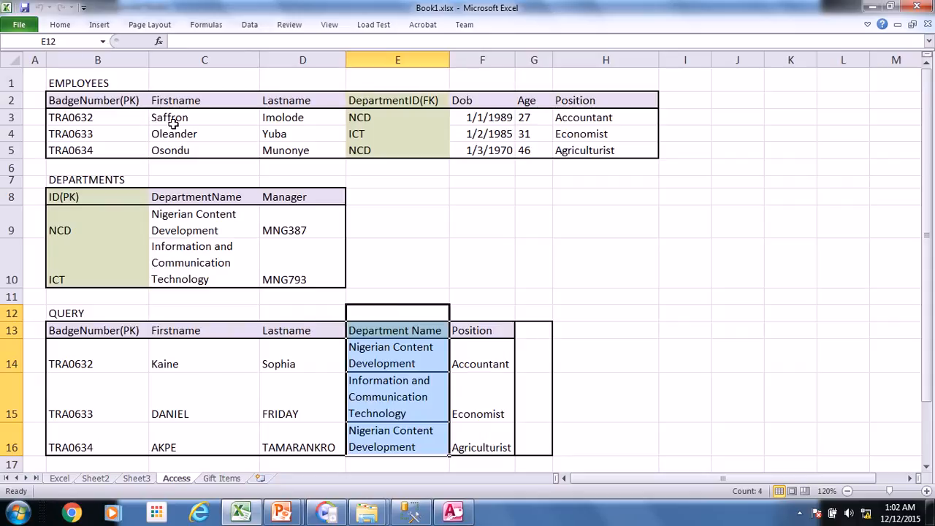
mouse_move(139, 306)
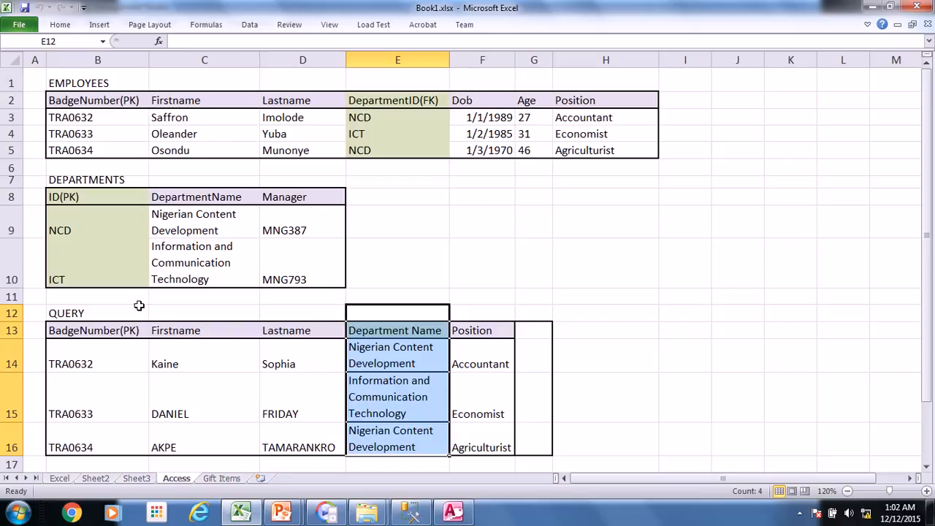
mouse_move(137, 345)
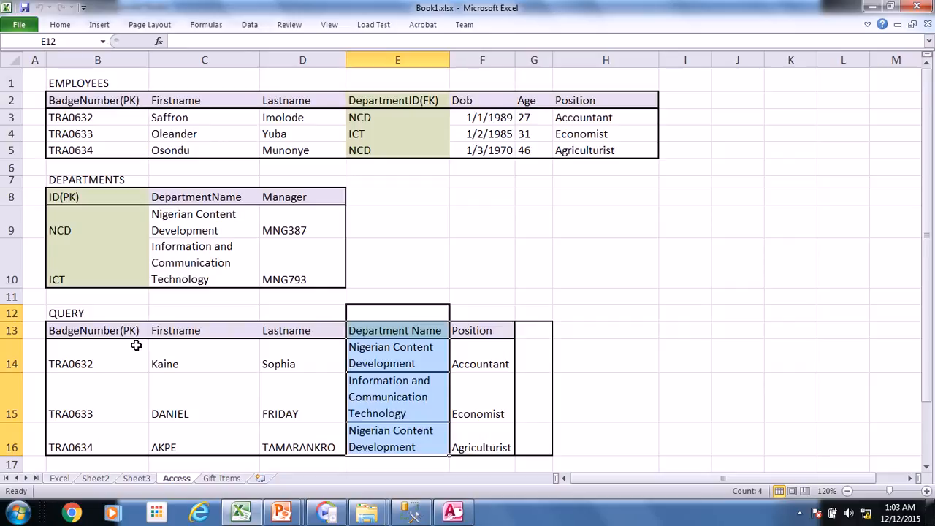
mouse_move(199, 360)
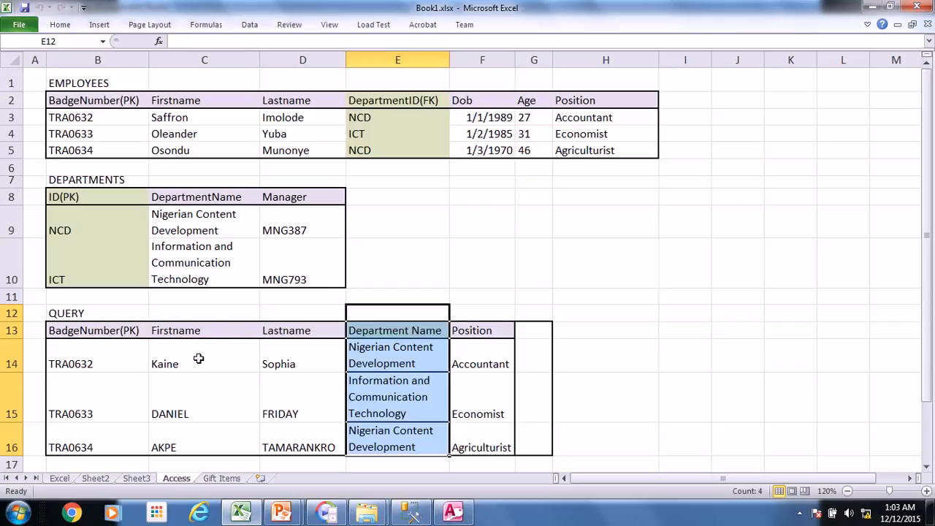
- In Access, open RelationDB.accdb and view the qryEmployees rows pairing employees with departments
left_click(453, 512)
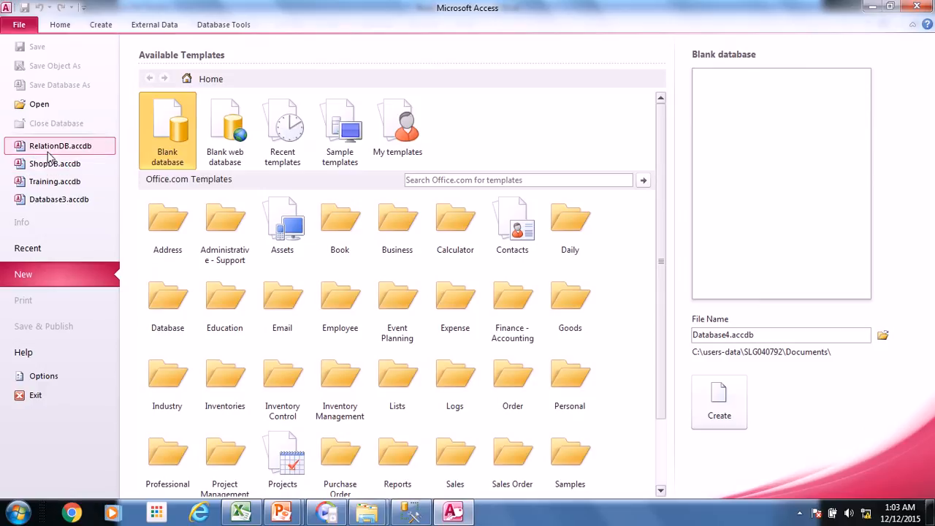
left_click(59, 146)
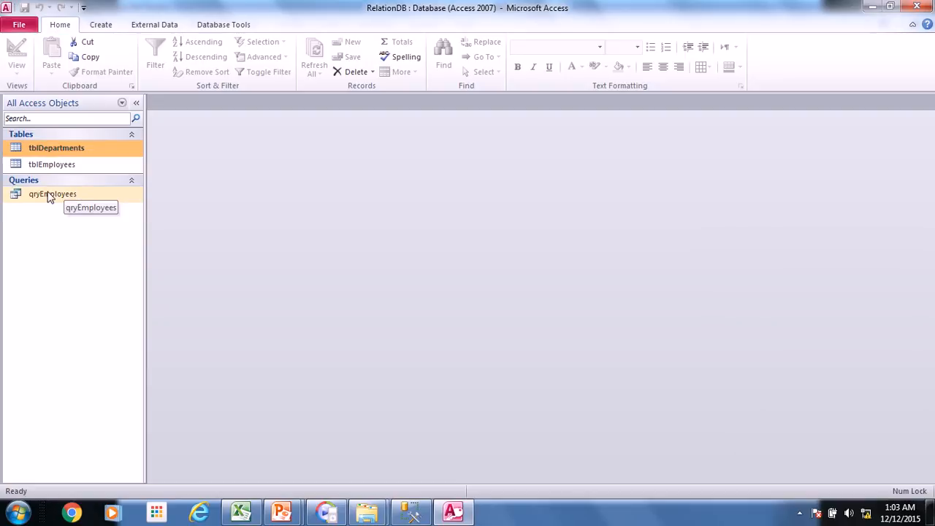
double_click(52, 193)
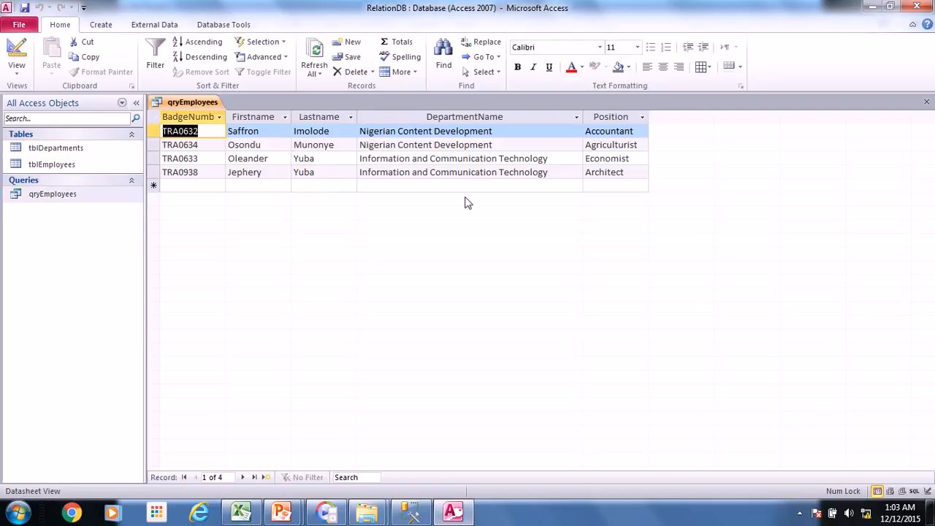
mouse_move(459, 230)
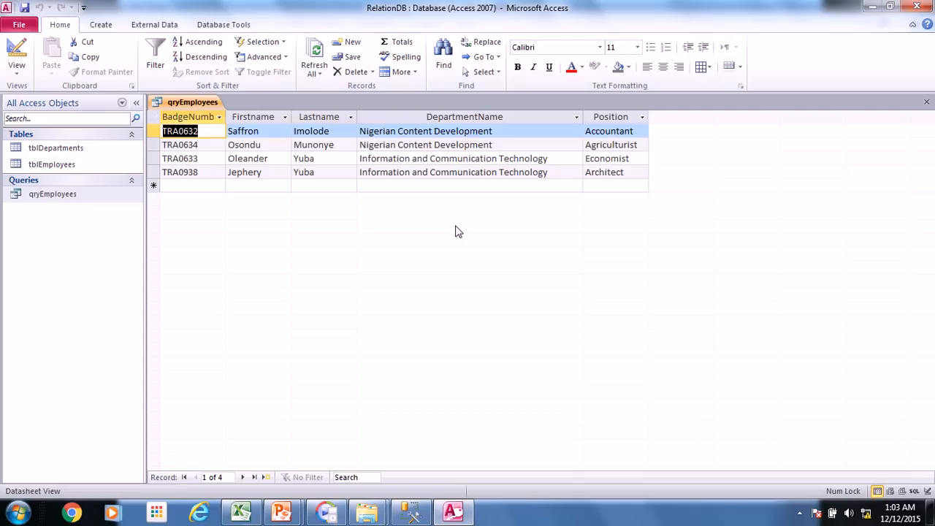
mouse_move(434, 372)
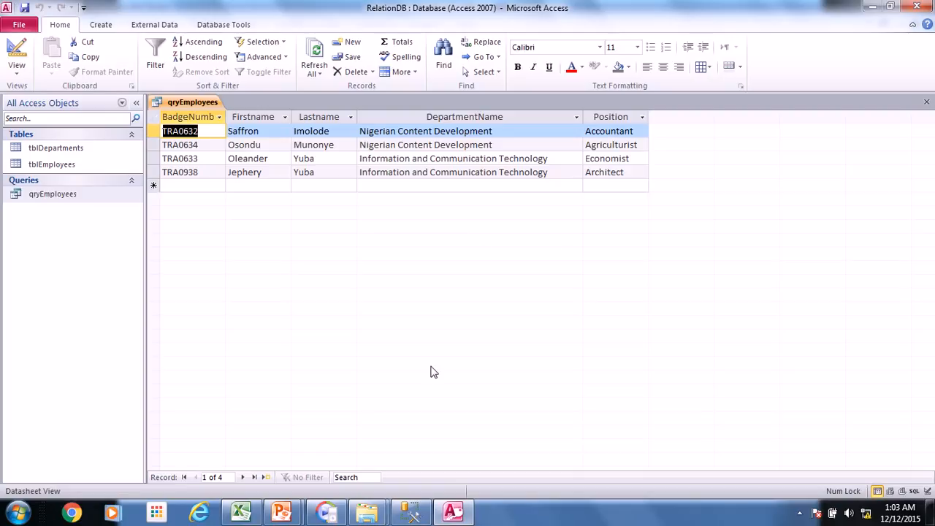
mouse_move(360, 389)
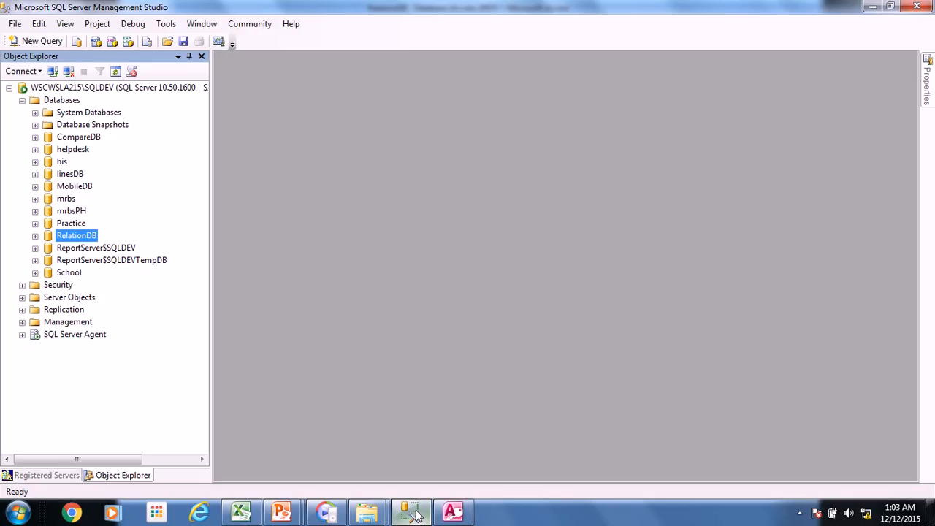
- Back in SSMS, retrieve tblDepartments' top rows (ICT and NCD) and close the results
left_click(35, 235)
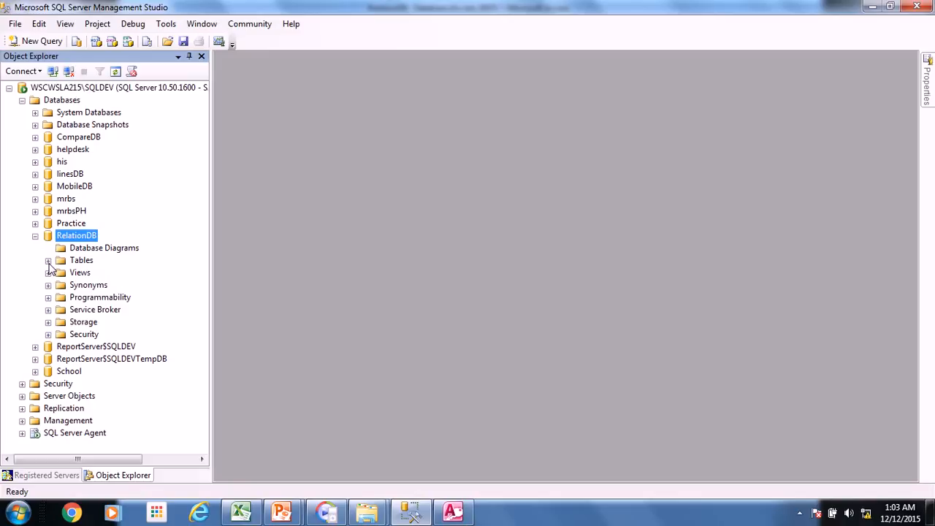
left_click(47, 260)
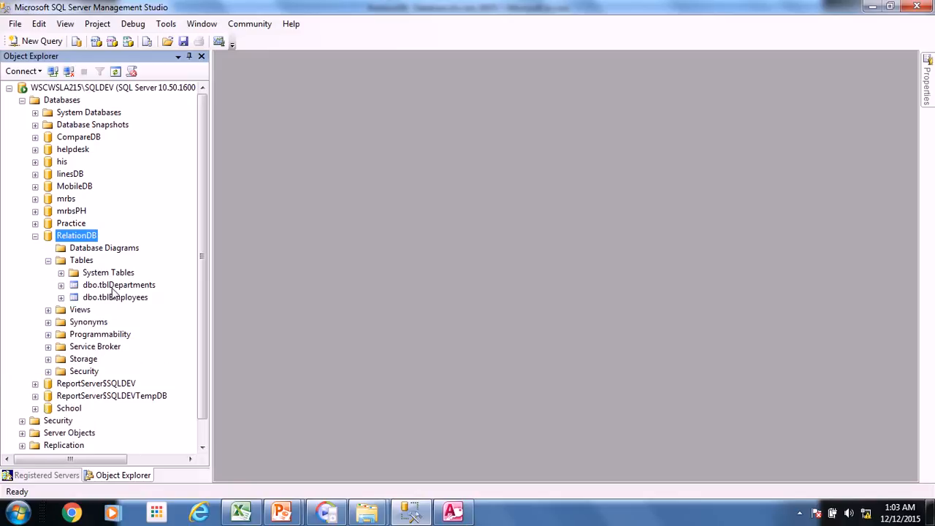
mouse_move(85, 273)
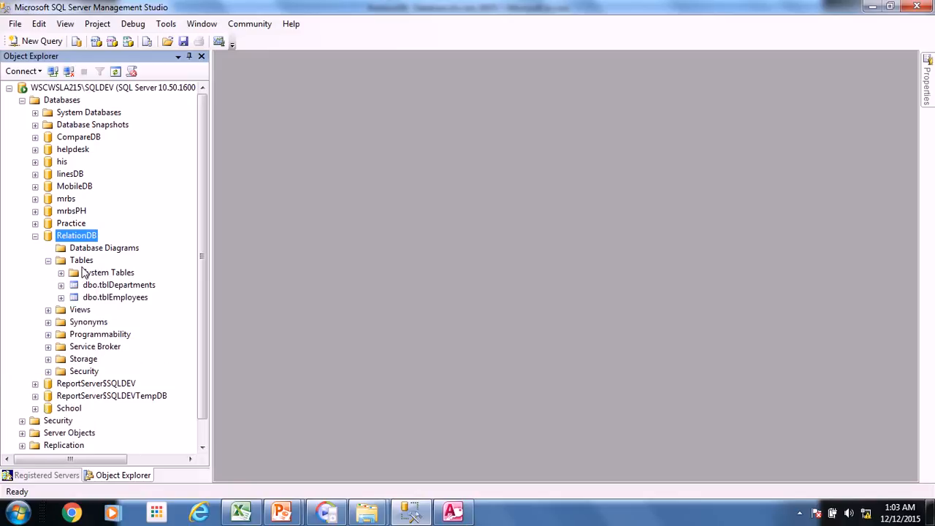
left_click(120, 285)
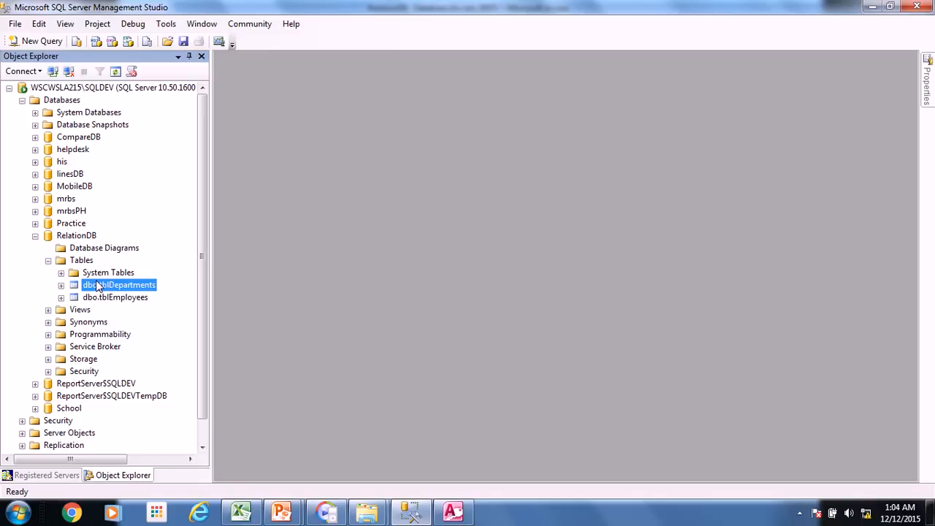
right_click(120, 285)
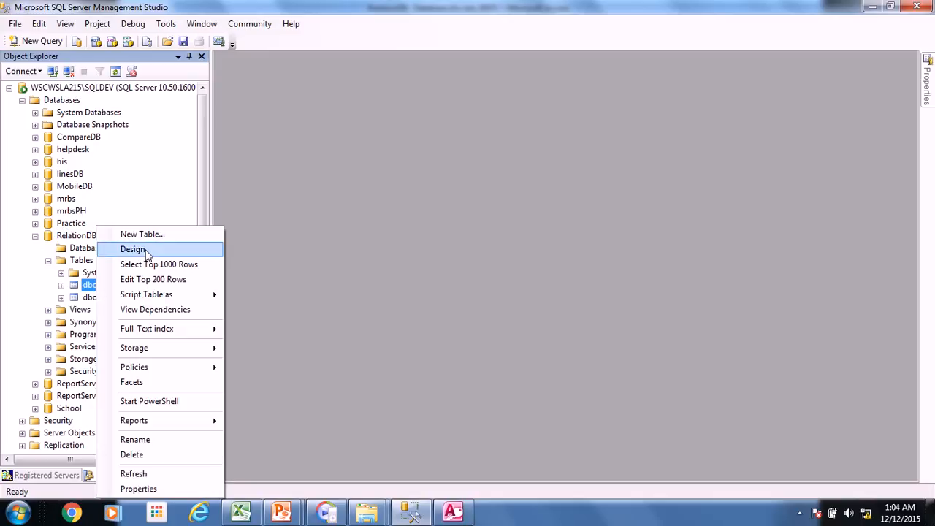
left_click(158, 263)
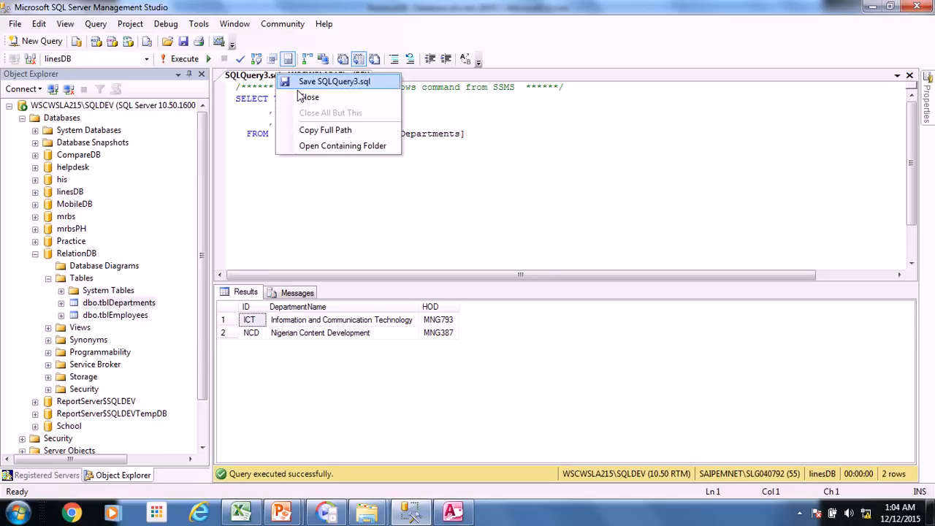
left_click(310, 96)
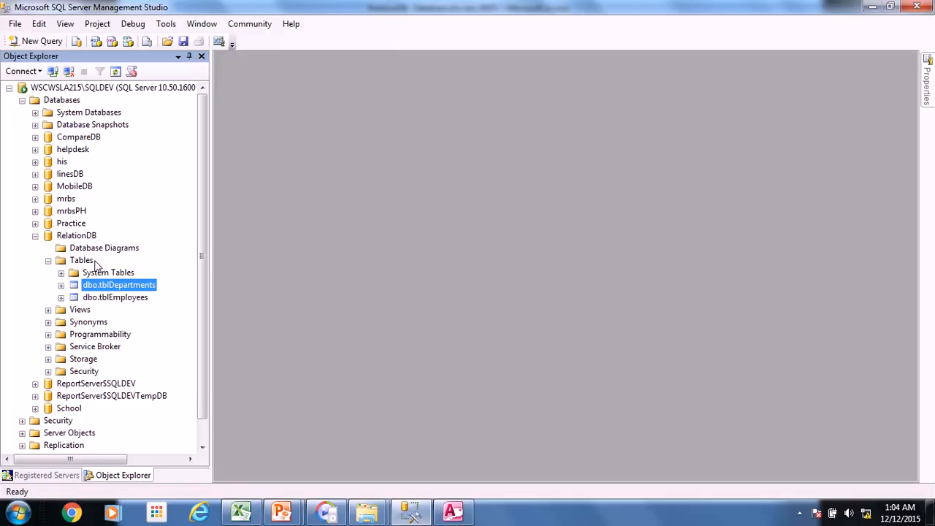
- Start a new query on RelationDB and browse the Query menu toward Design Query in Editor
left_click(76, 235)
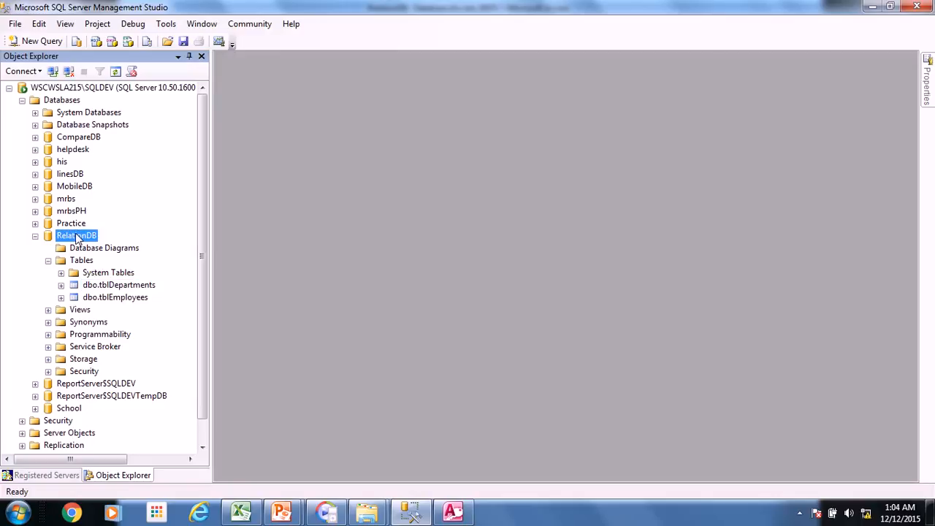
right_click(76, 235)
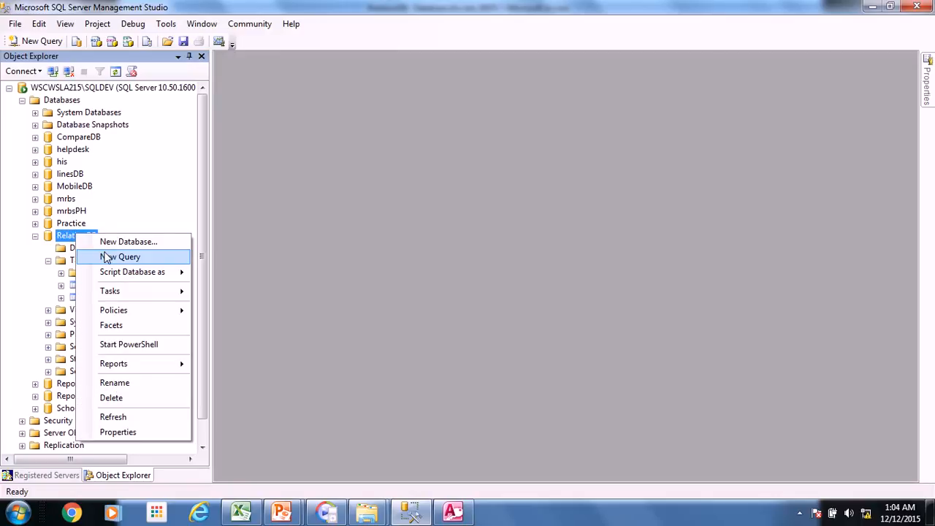
left_click(120, 257)
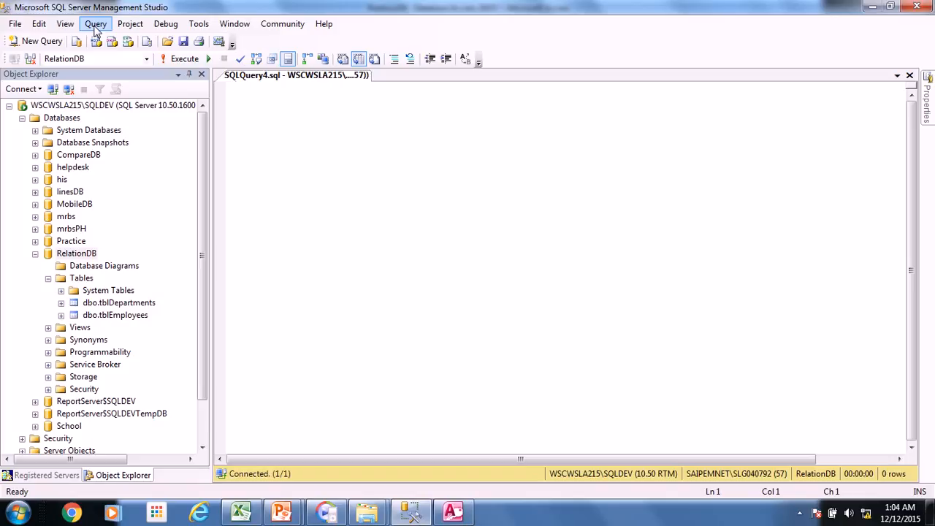
left_click(101, 24)
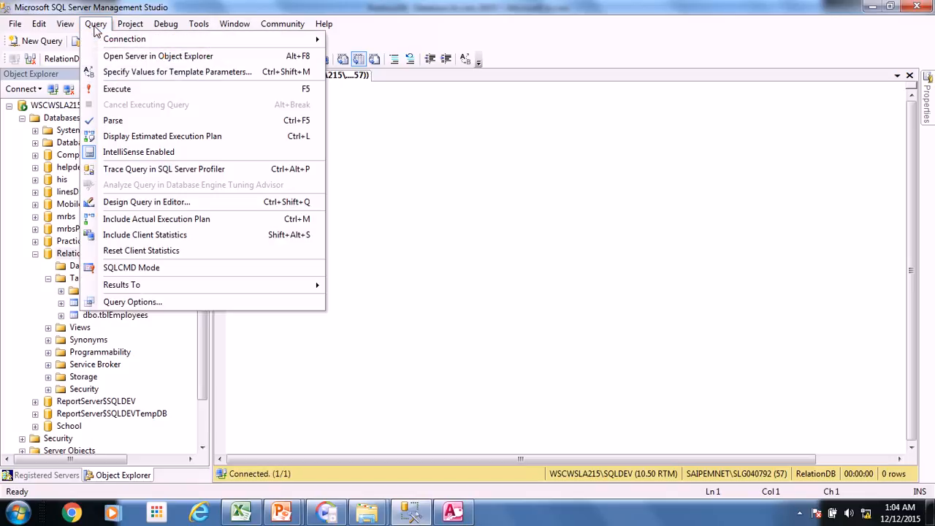
mouse_move(146, 202)
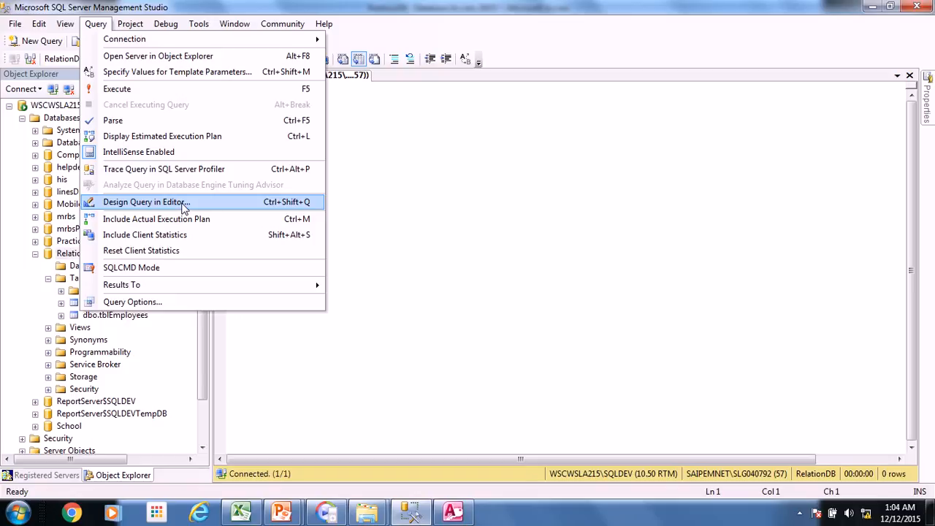
- Add tblDepartments and tblEmployees to the query designer, joined on department ID, then show the Excel sheet
left_click(146, 201)
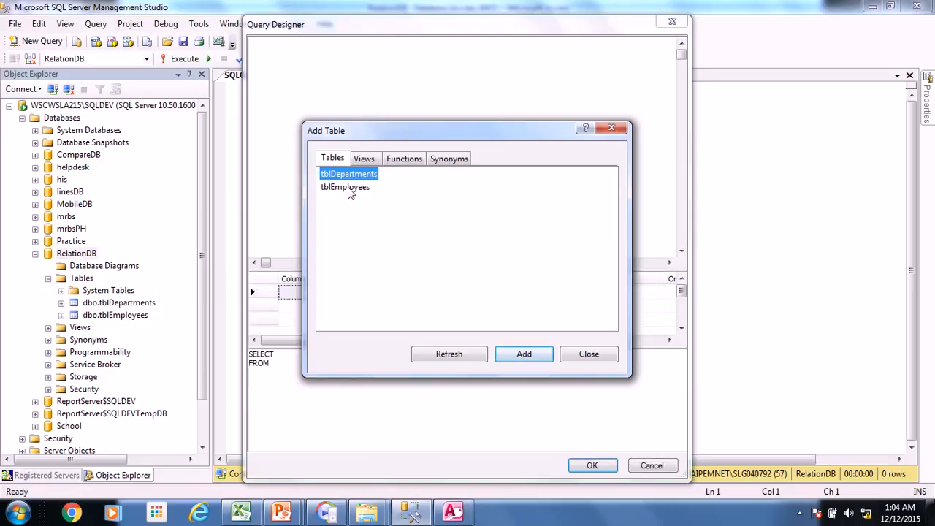
left_click(345, 187)
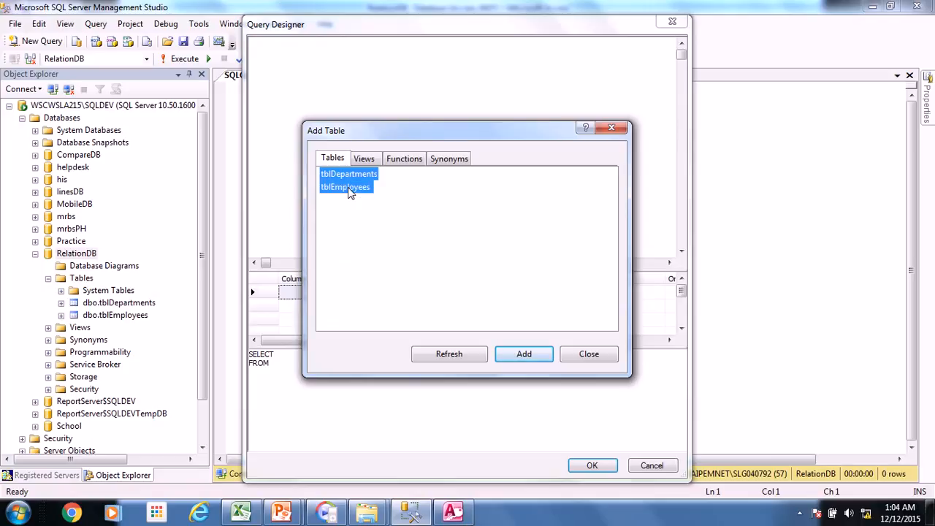
left_click(523, 354)
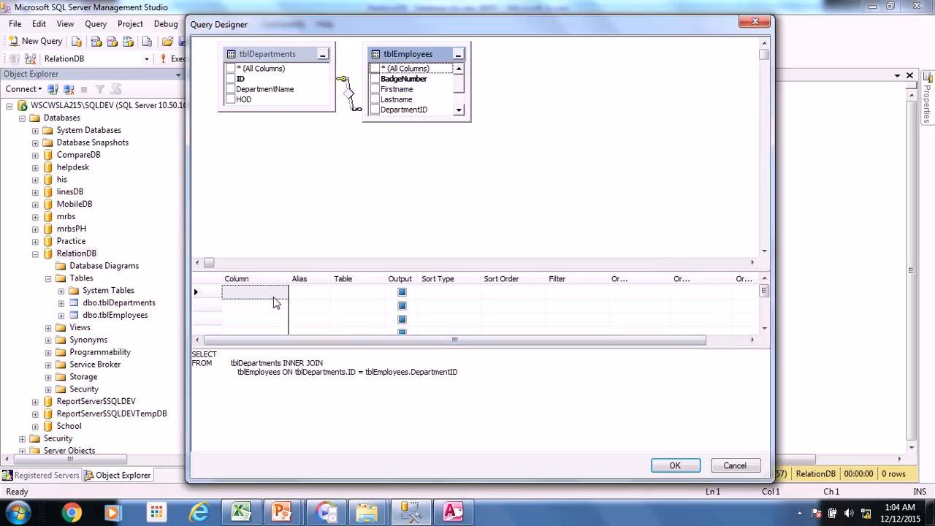
mouse_move(345, 300)
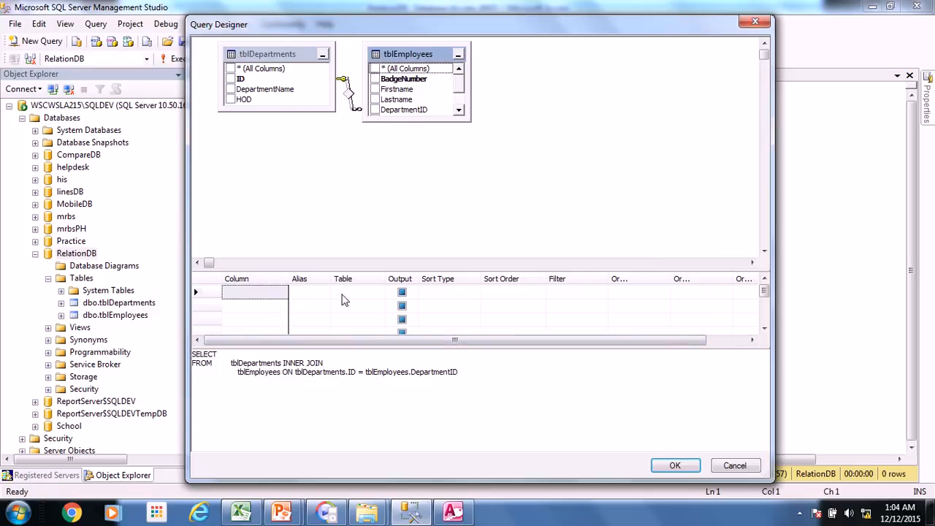
mouse_move(227, 286)
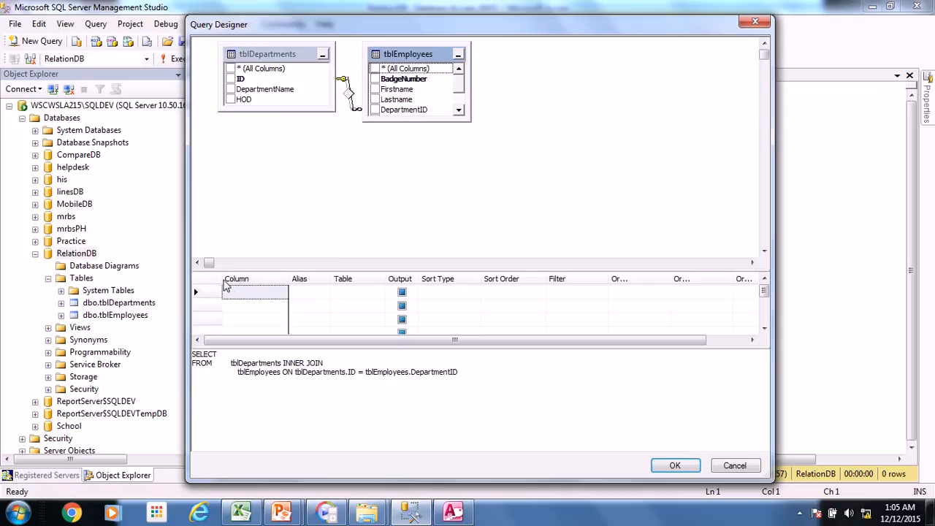
mouse_move(214, 296)
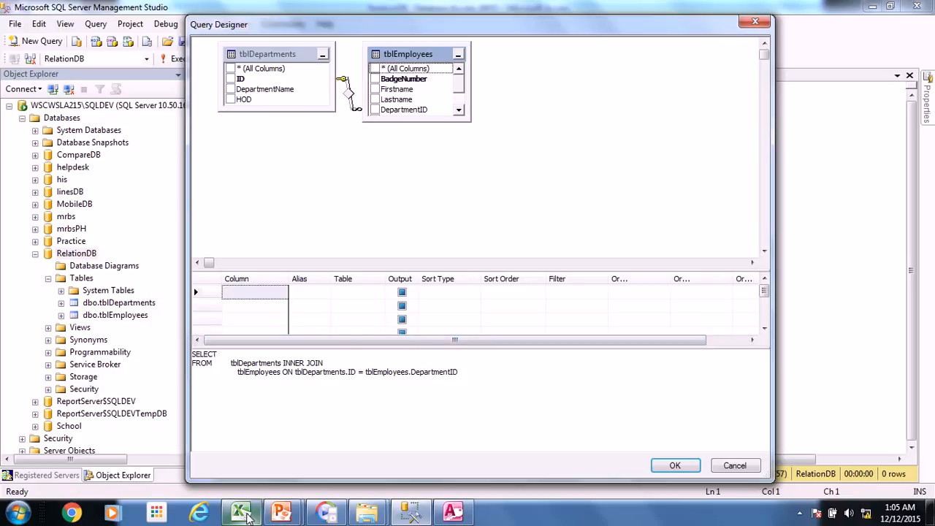
left_click(241, 512)
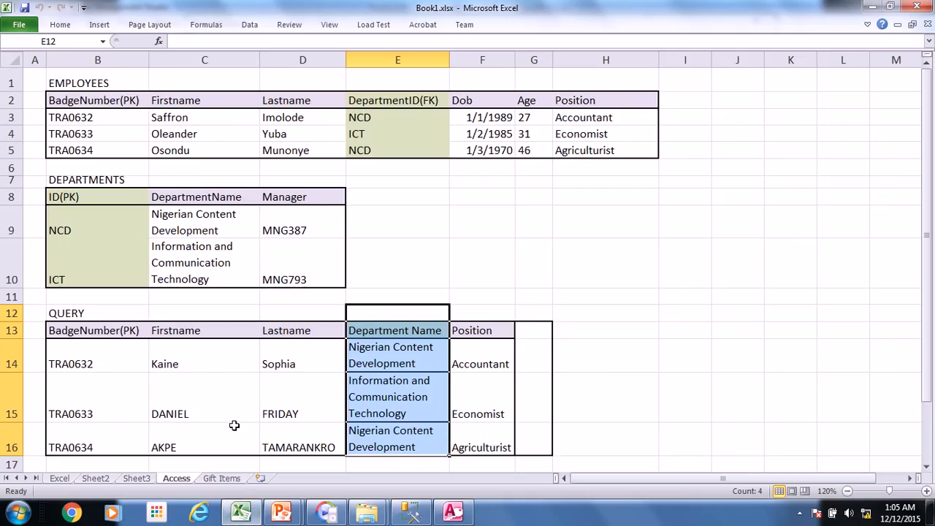
mouse_move(239, 464)
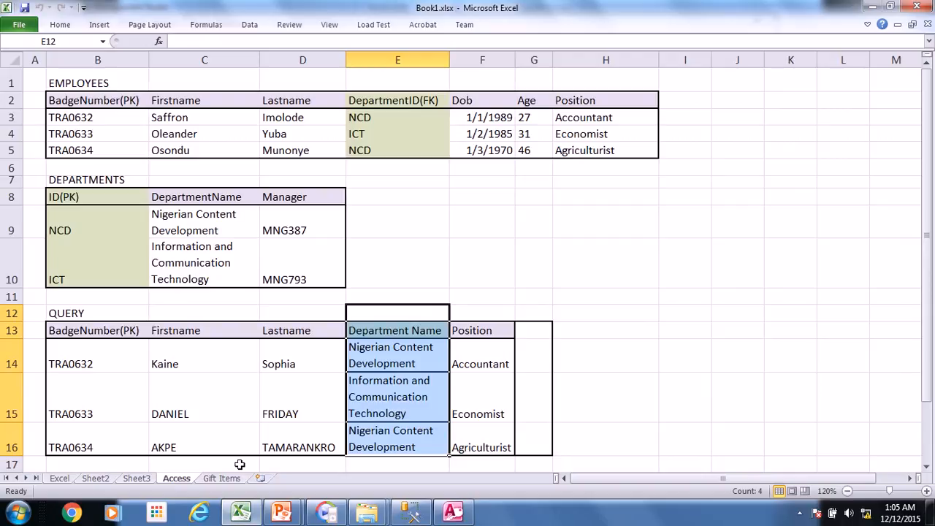
mouse_move(71, 149)
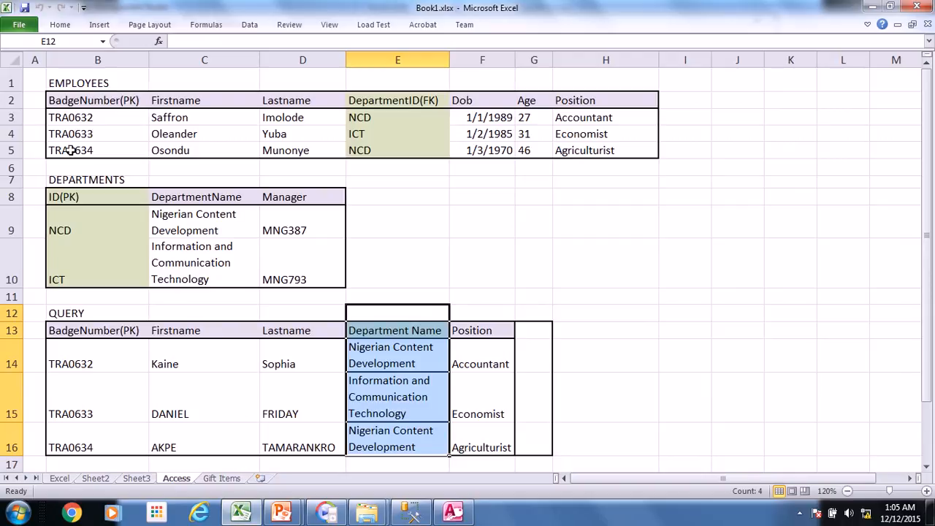
mouse_move(263, 447)
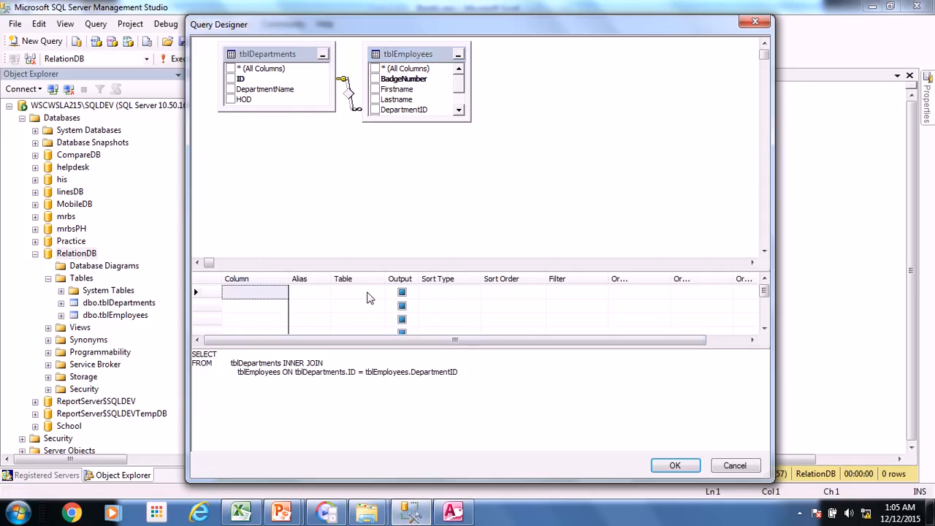
- Set the first output row to tblEmployees.BadgeNumber
left_click(377, 292)
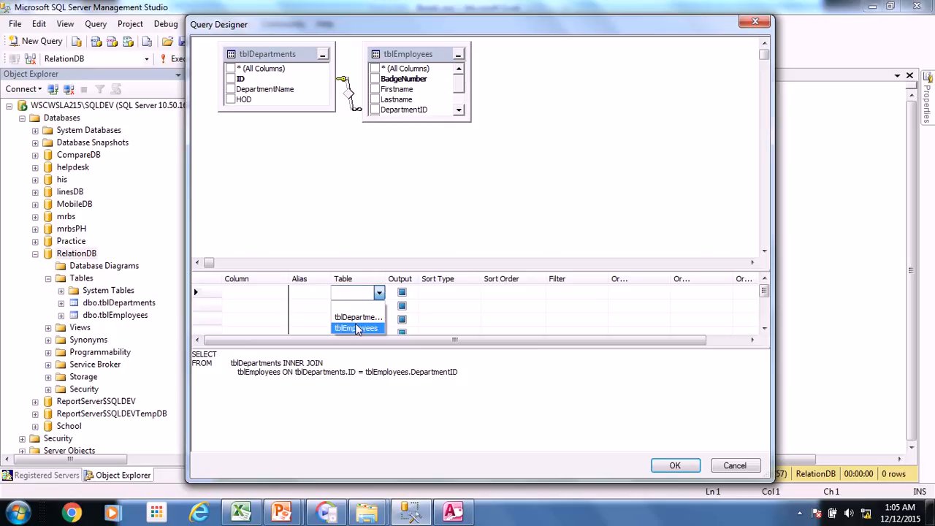
left_click(356, 327)
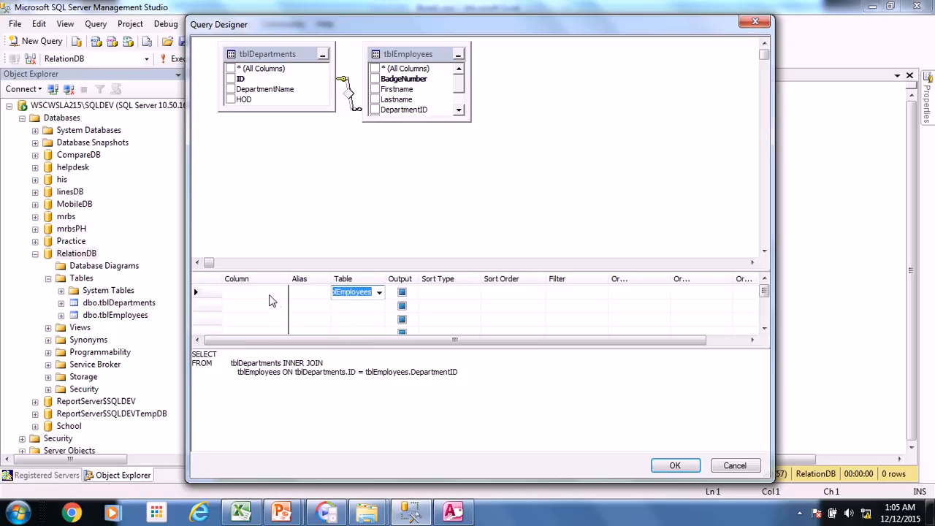
left_click(280, 292)
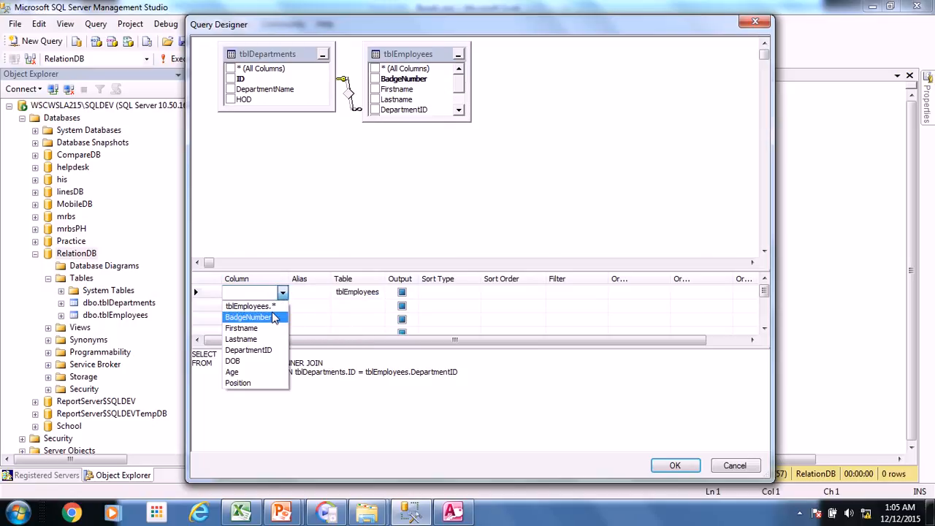
left_click(248, 317)
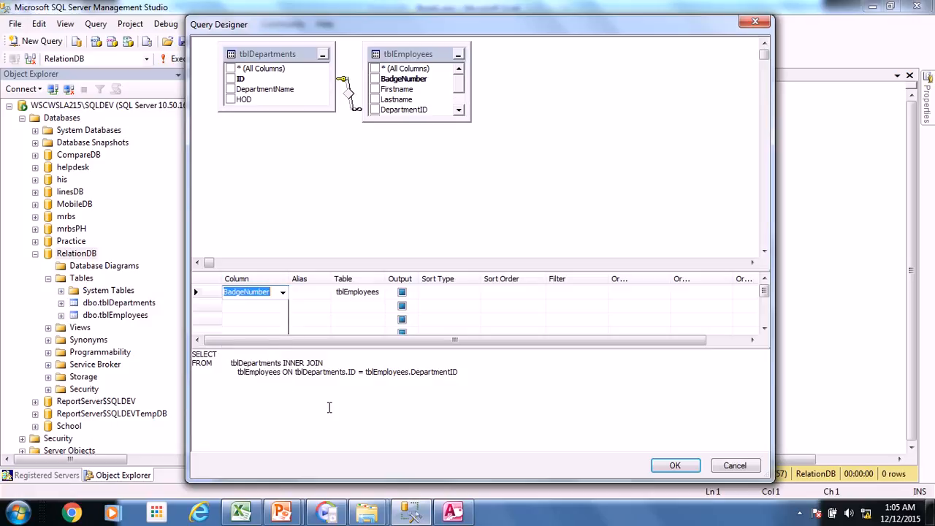
left_click(241, 511)
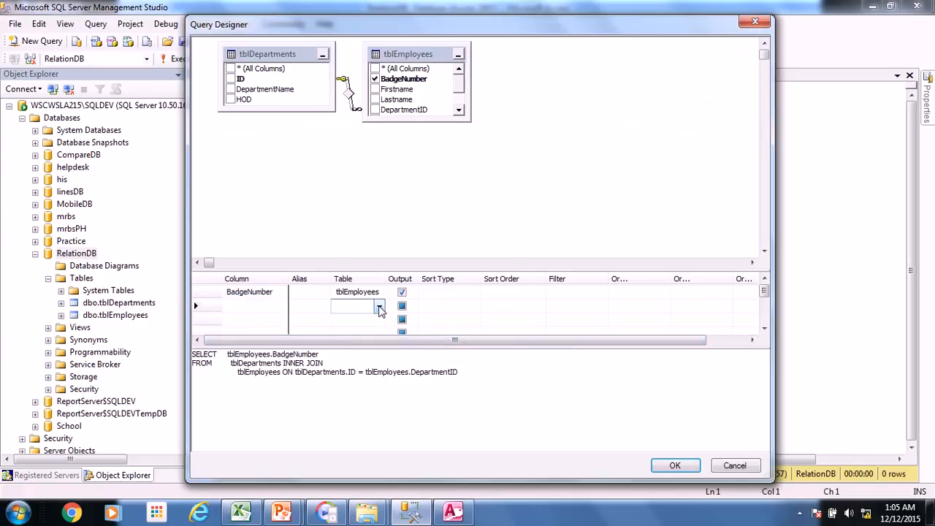
- Add tblEmployees.Firstname and Lastname as the second and third output columns
left_click(378, 307)
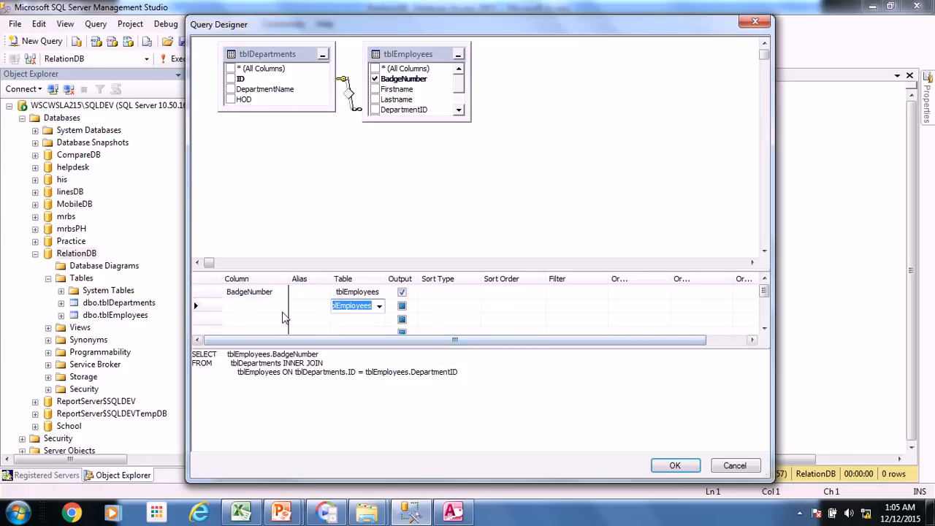
left_click(280, 305)
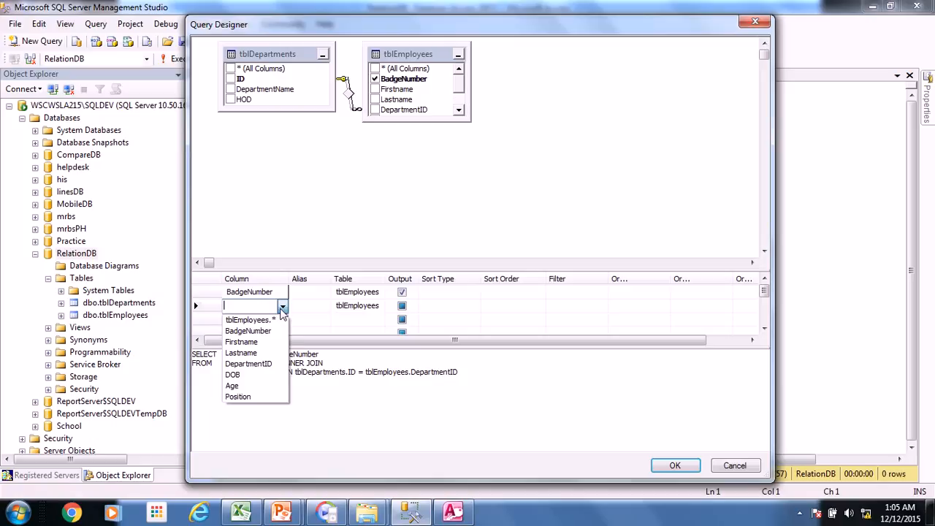
left_click(241, 342)
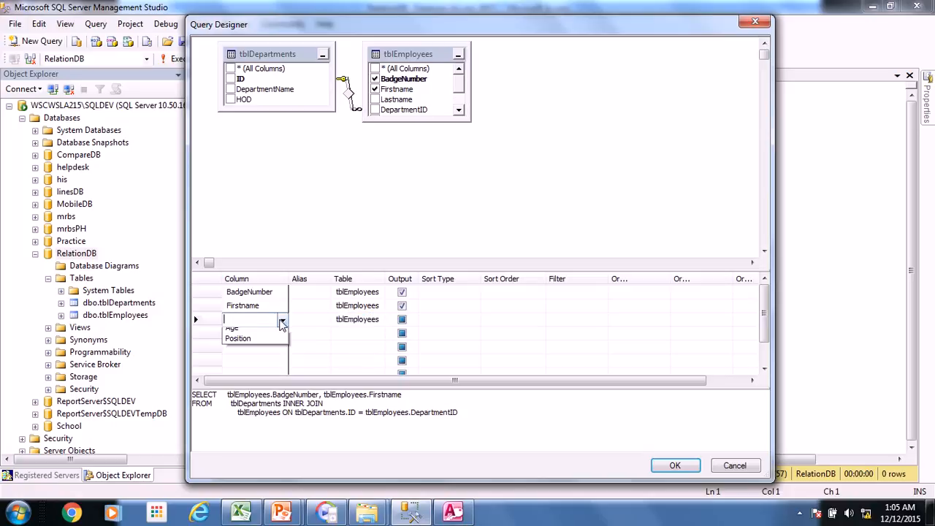
left_click(251, 318)
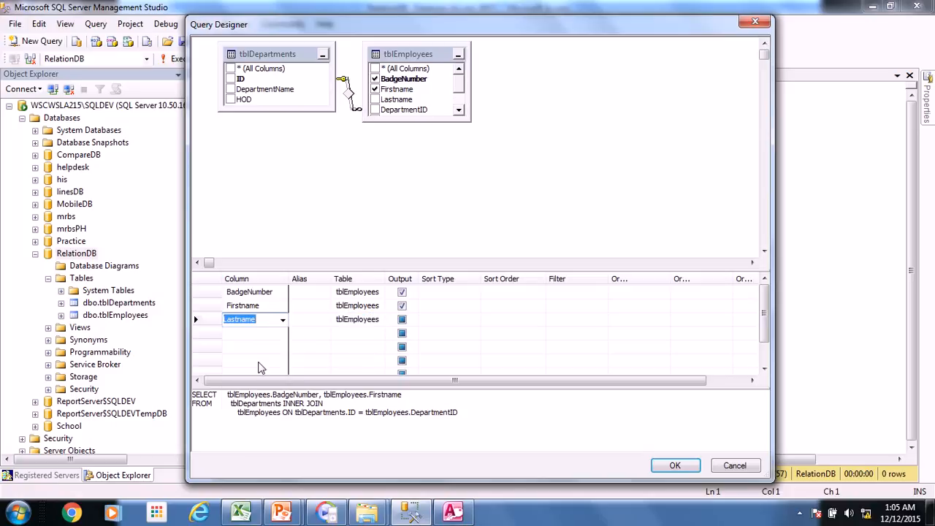
mouse_move(270, 346)
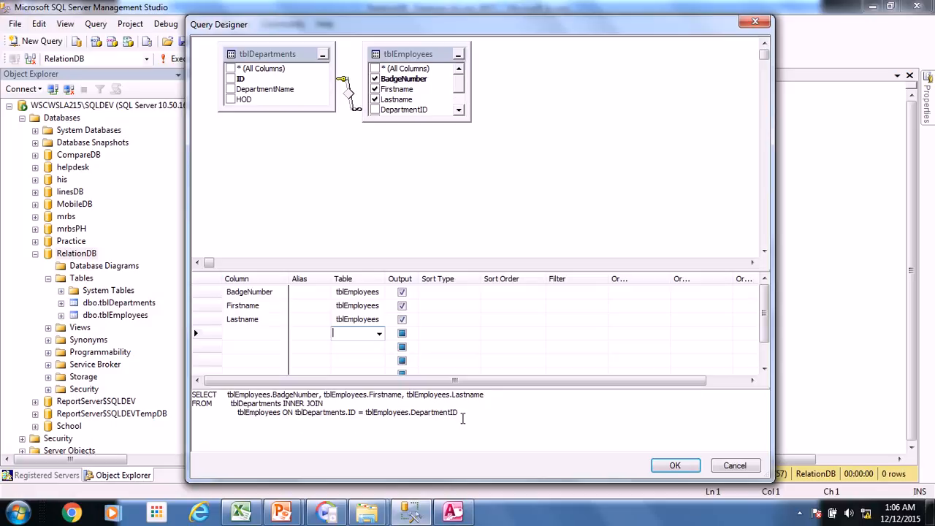
mouse_move(456, 429)
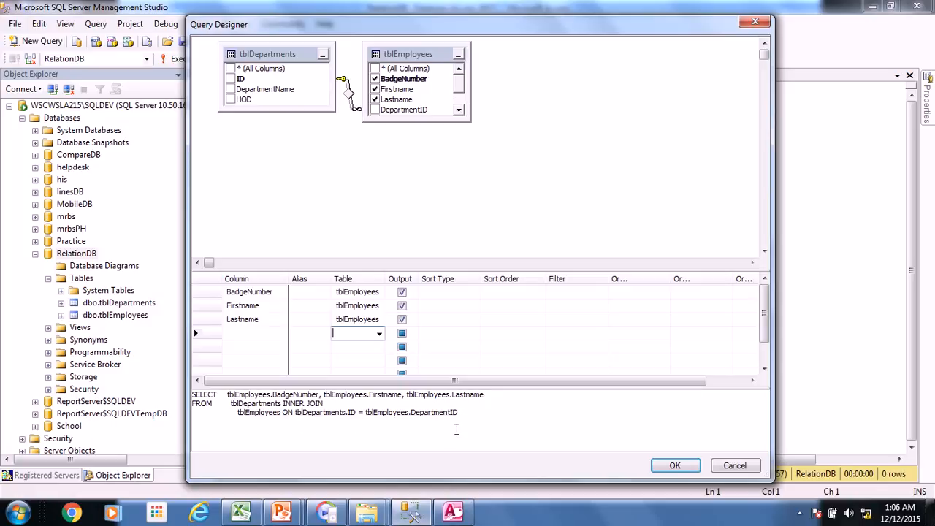
mouse_move(251, 436)
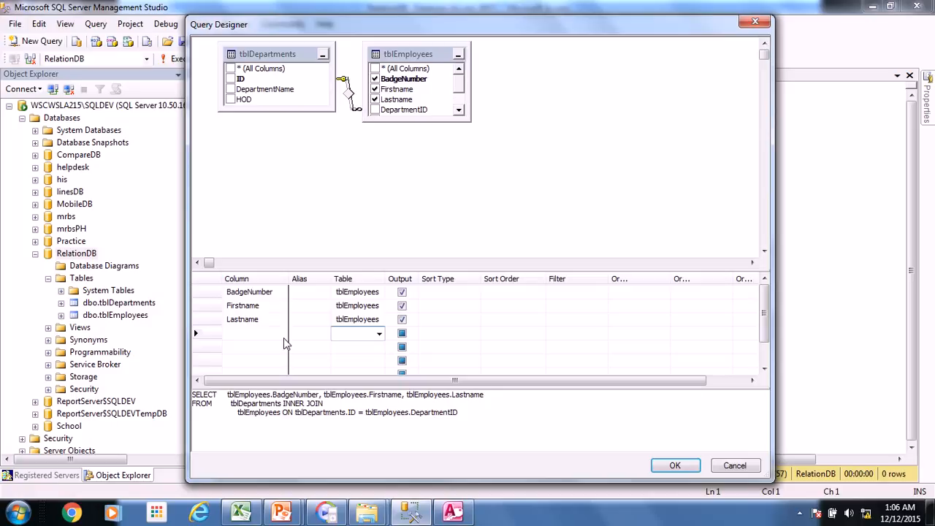
mouse_move(282, 339)
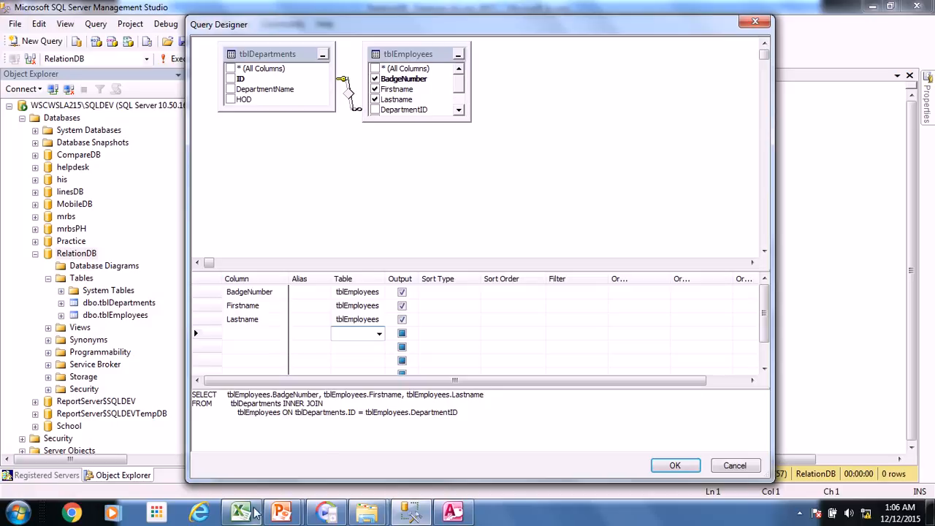
- Add tblDepartments.DepartmentName as the fourth output column
left_click(243, 512)
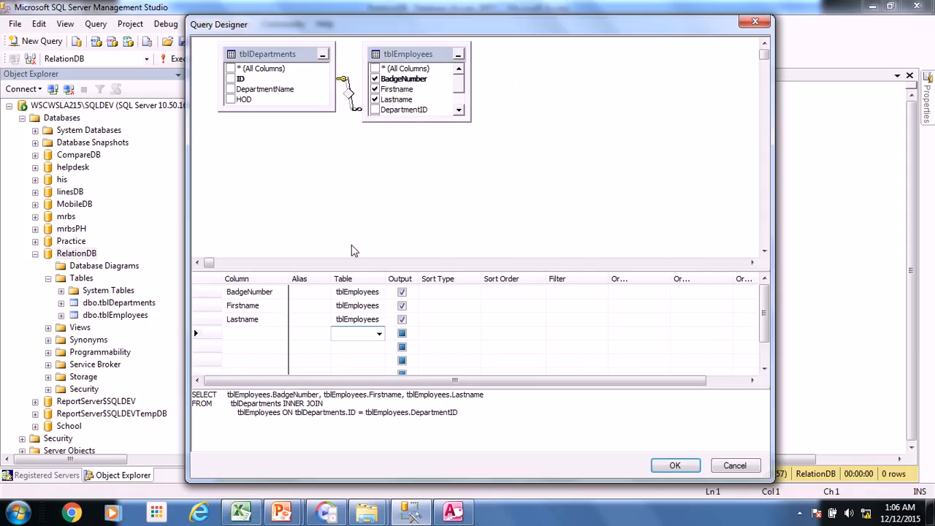
left_click(379, 333)
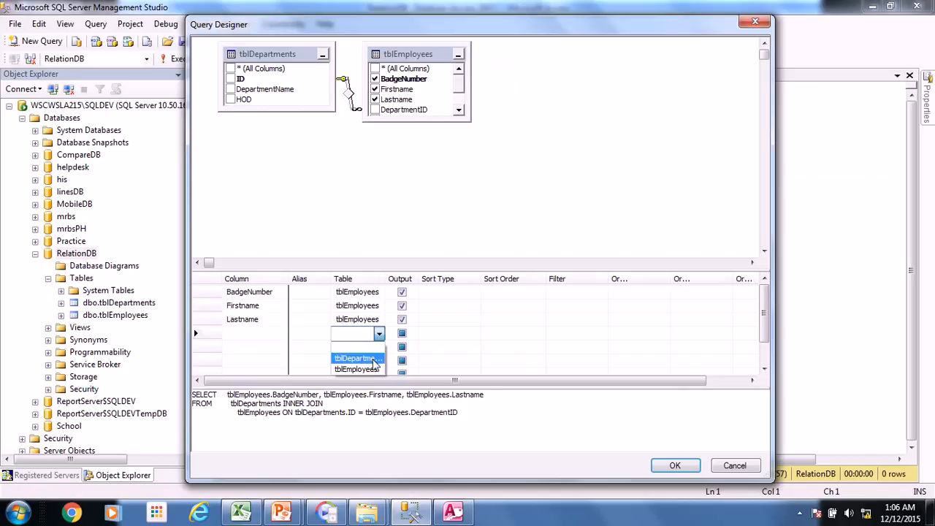
left_click(353, 358)
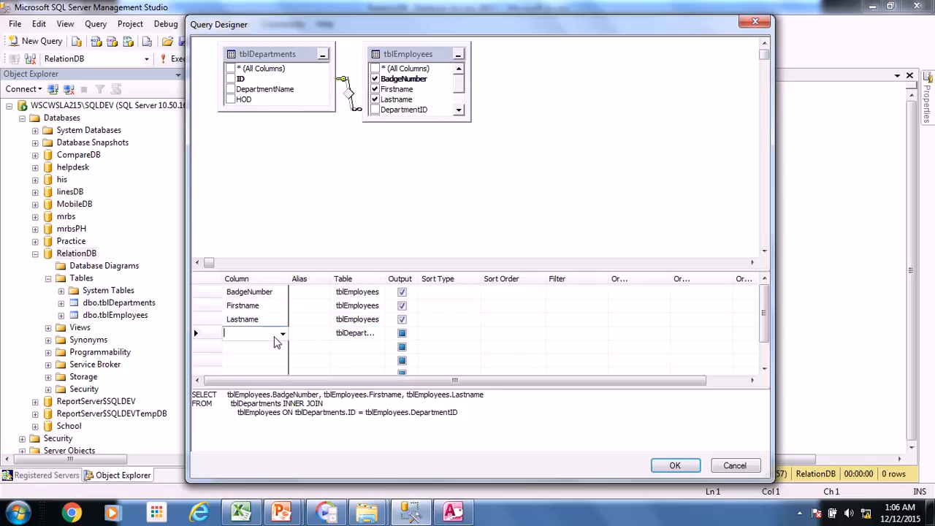
left_click(291, 333)
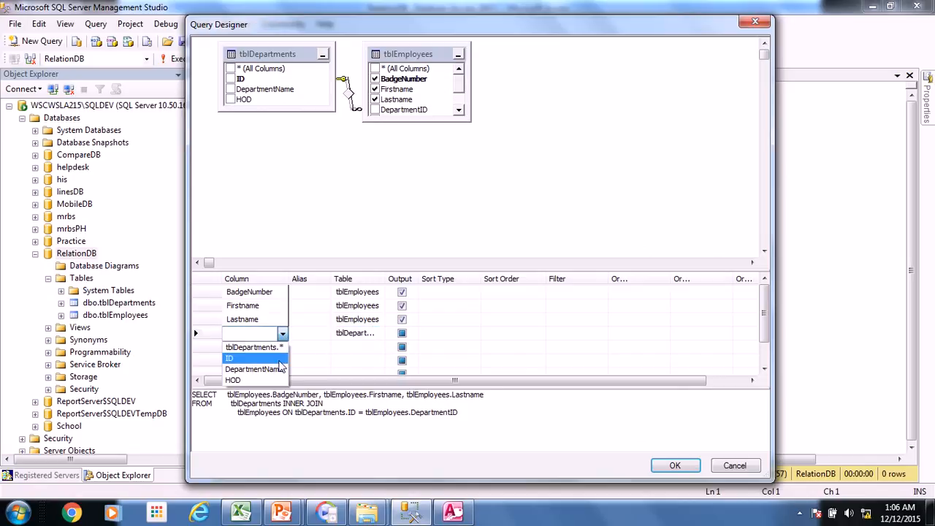
left_click(253, 368)
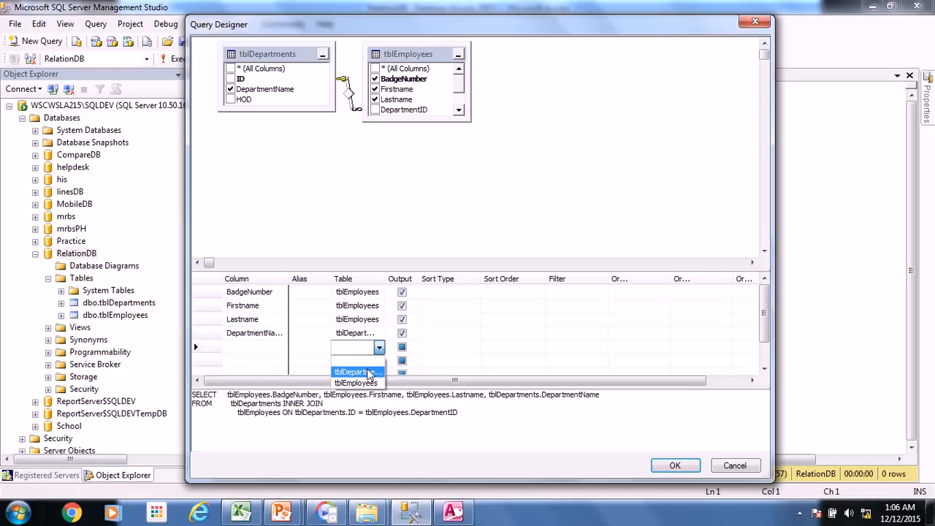
- Add tblEmployees.Position as the fifth column and copy the generated SQL
left_click(354, 382)
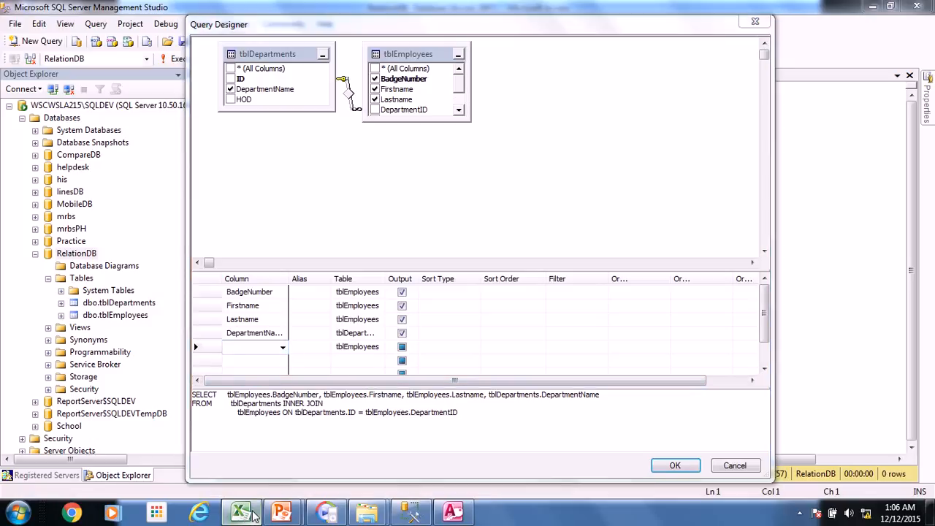
left_click(243, 511)
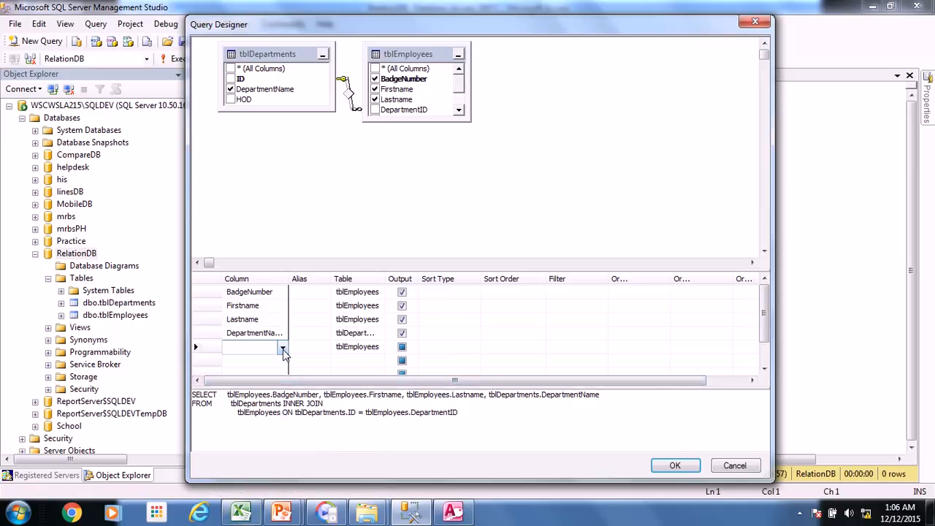
left_click(281, 347)
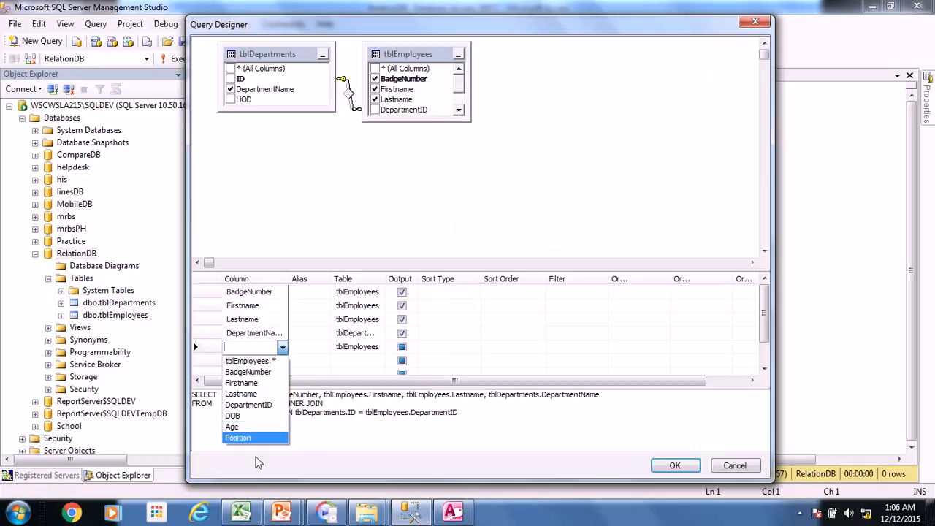
left_click(236, 438)
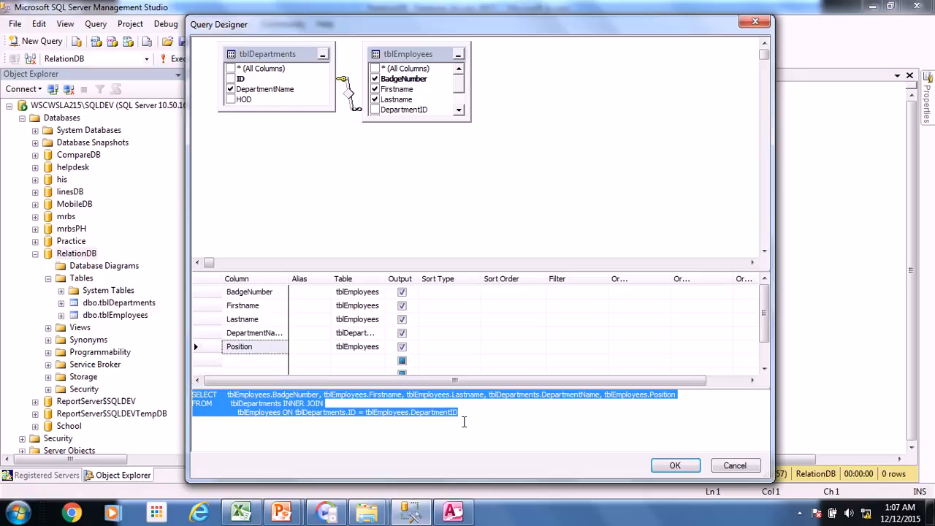
mouse_move(293, 403)
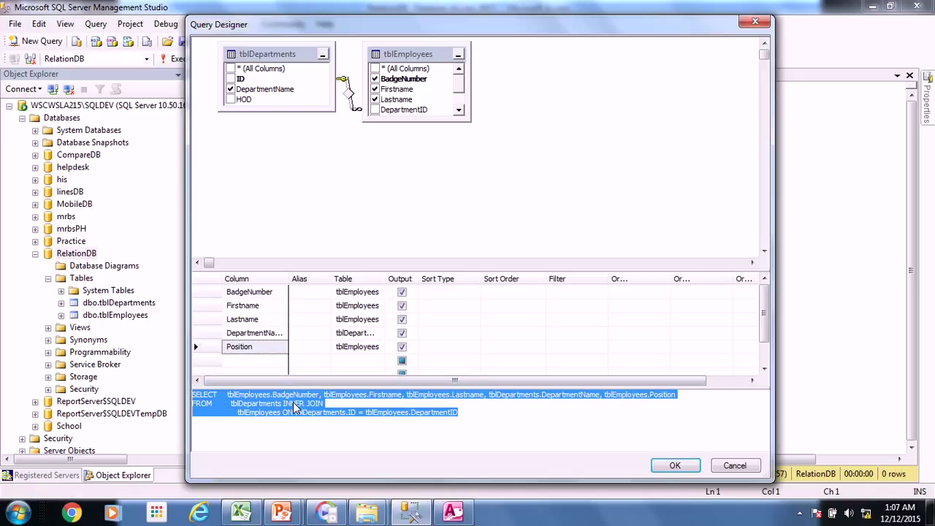
right_click(295, 408)
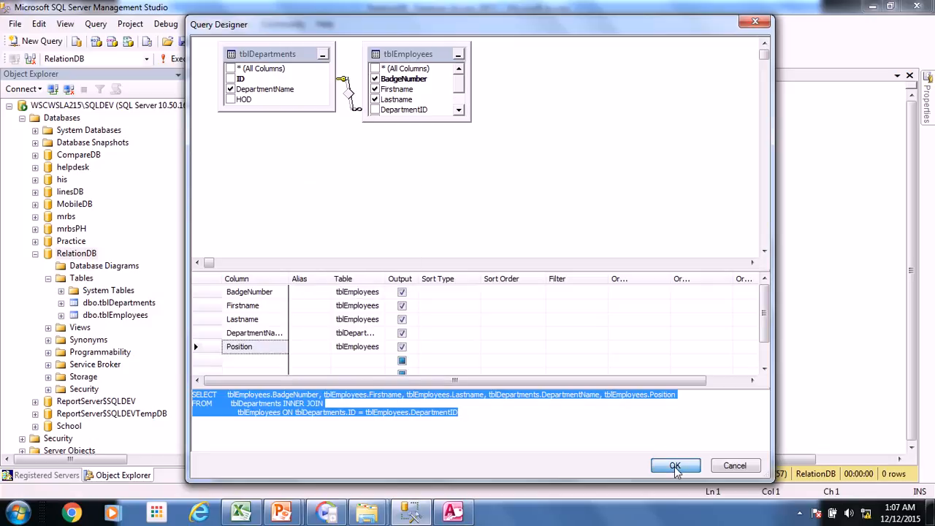
- Confirm the designed query, execute it to list the four employee rows, and expand Views
left_click(675, 465)
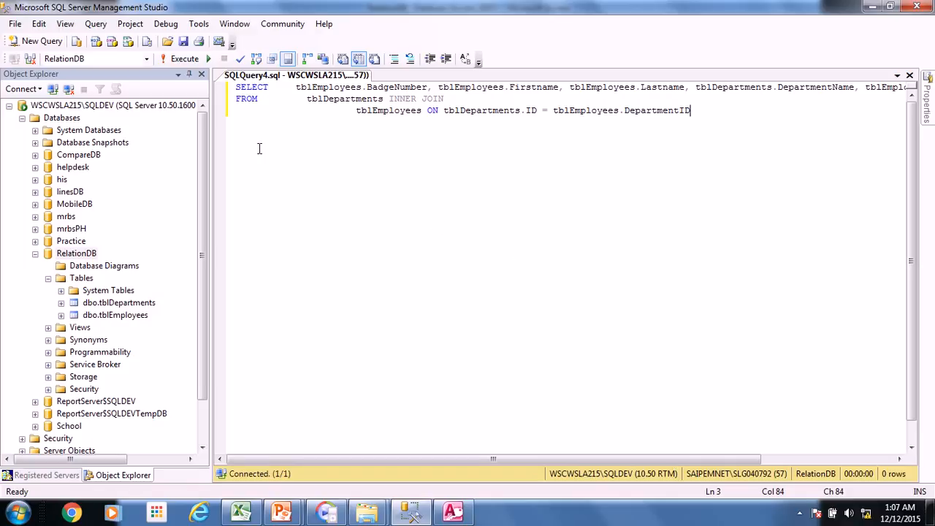
left_click(184, 58)
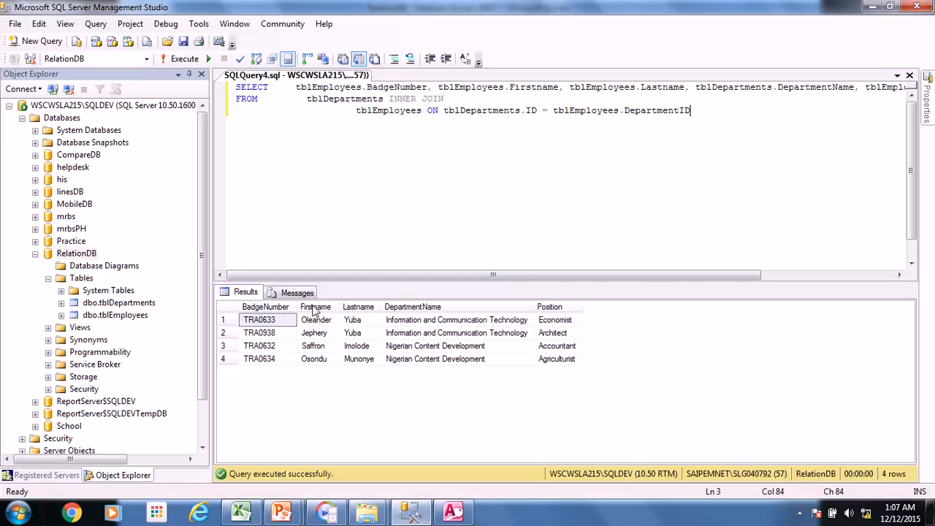
mouse_move(139, 295)
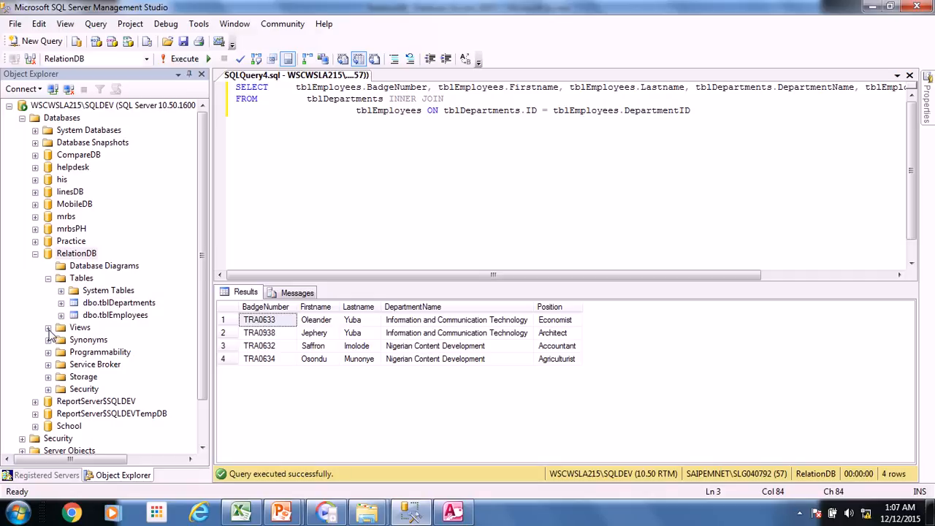
left_click(49, 327)
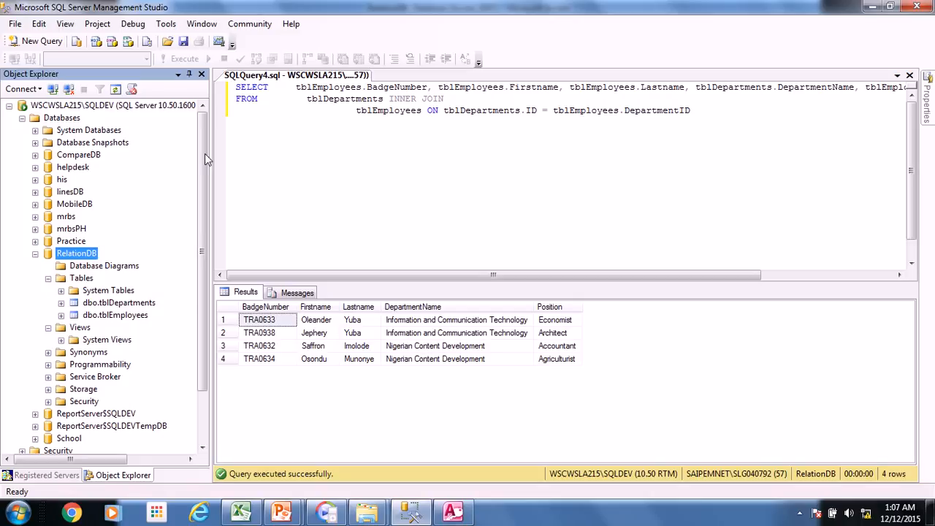
mouse_move(84, 290)
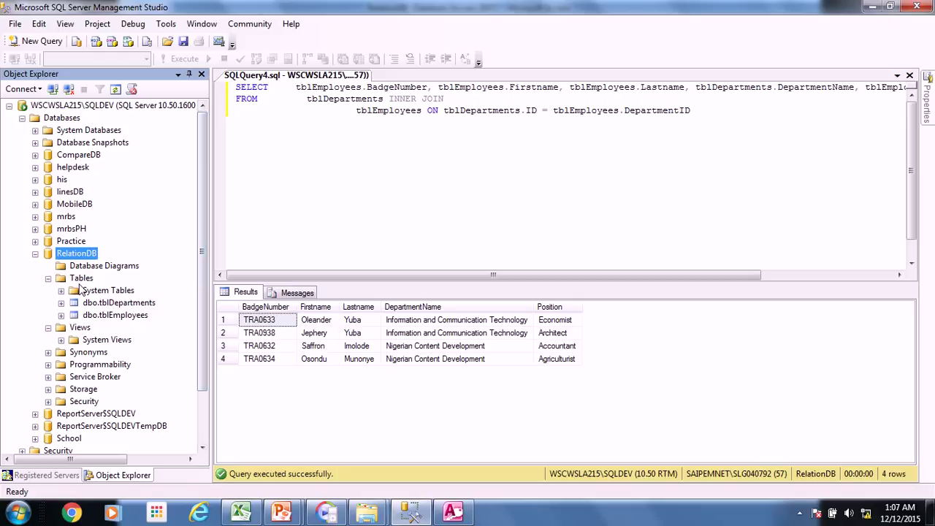
mouse_move(79, 327)
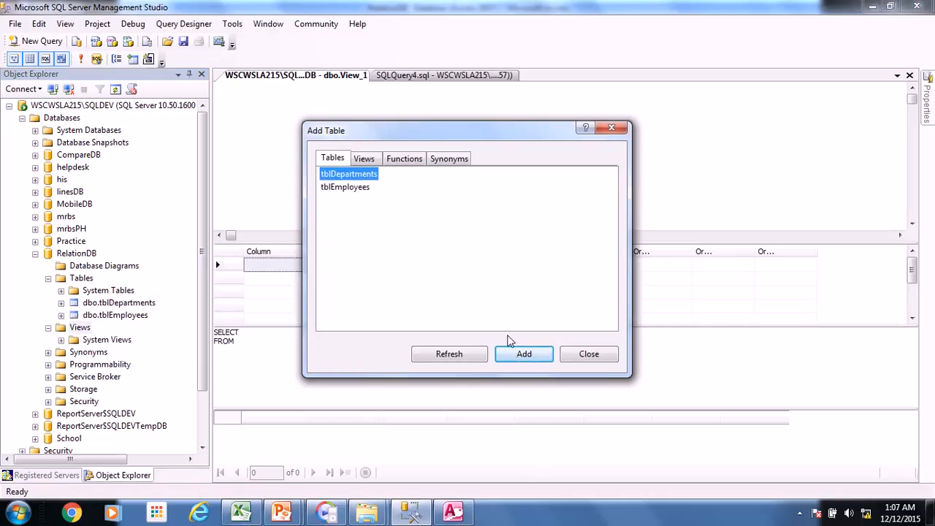
mouse_move(596, 140)
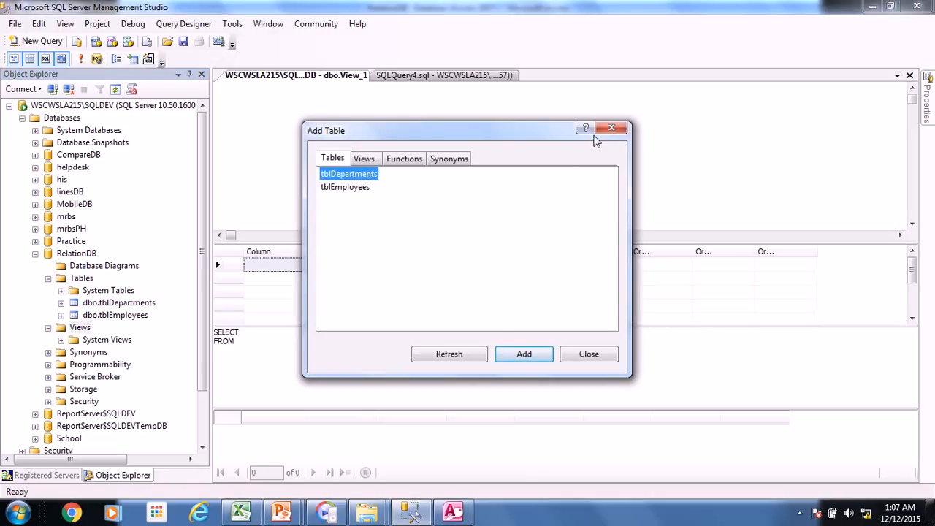
- Dismiss the new view's Add Table dialog and return to the query script to reuse its SELECT
left_click(589, 353)
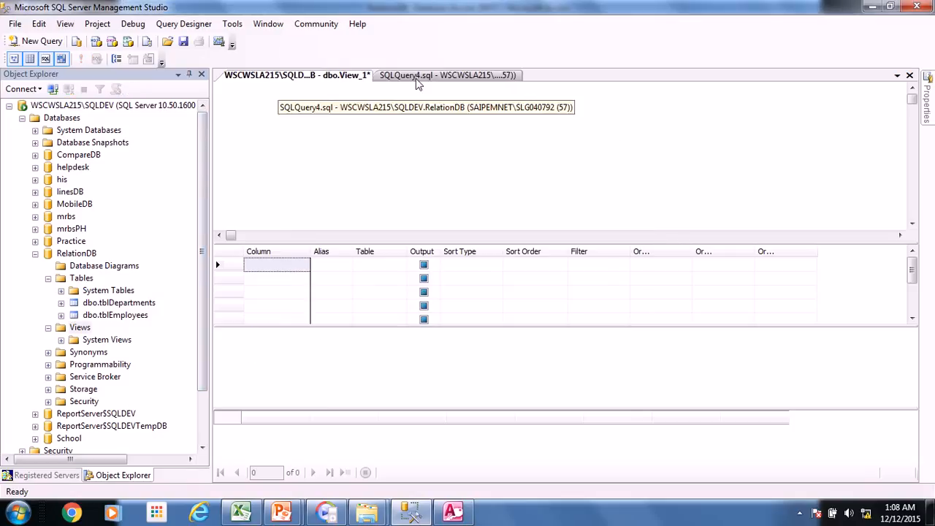
left_click(447, 75)
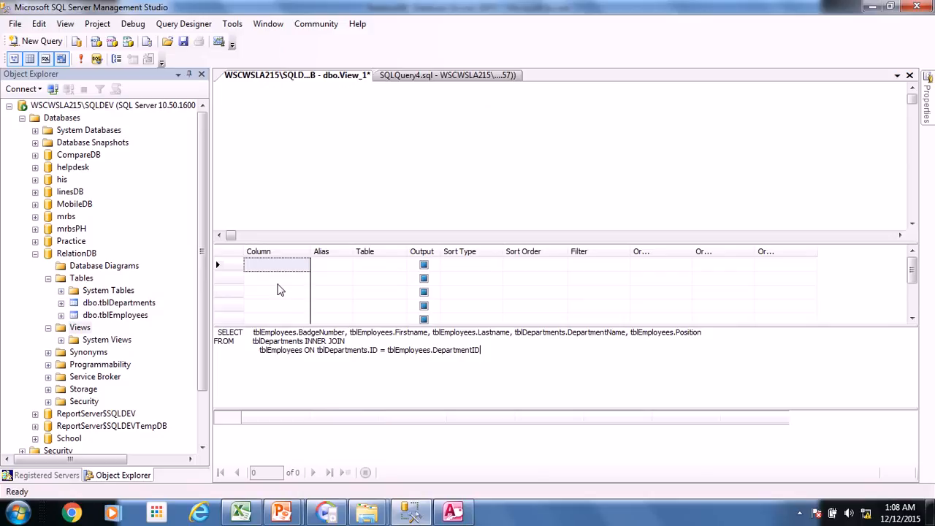
mouse_move(334, 295)
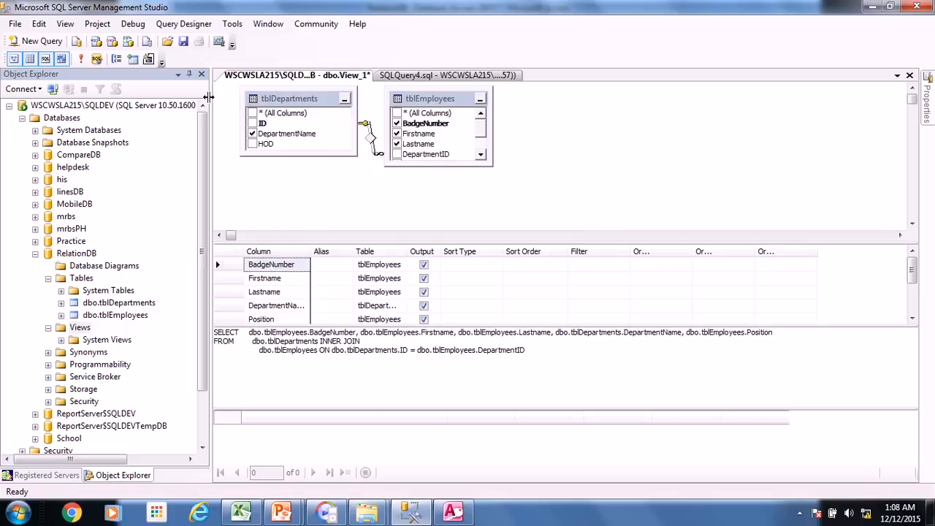
mouse_move(183, 55)
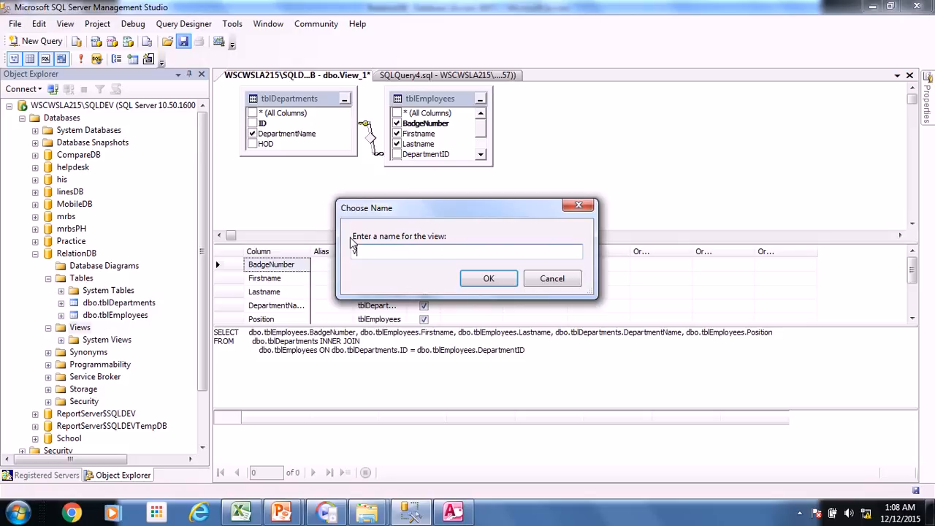
- Save the view under the name vwEmployees in the Choose Name dialog
type("vwEmployees")
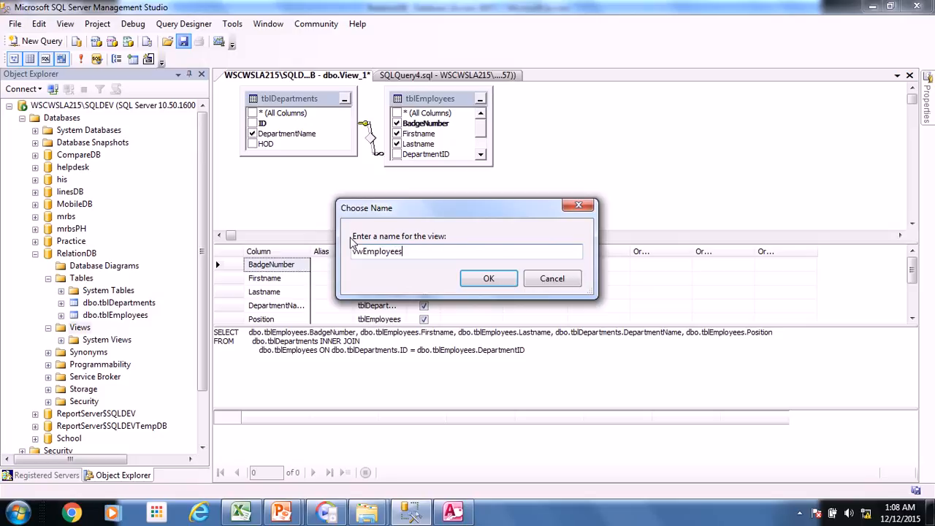
left_click(488, 278)
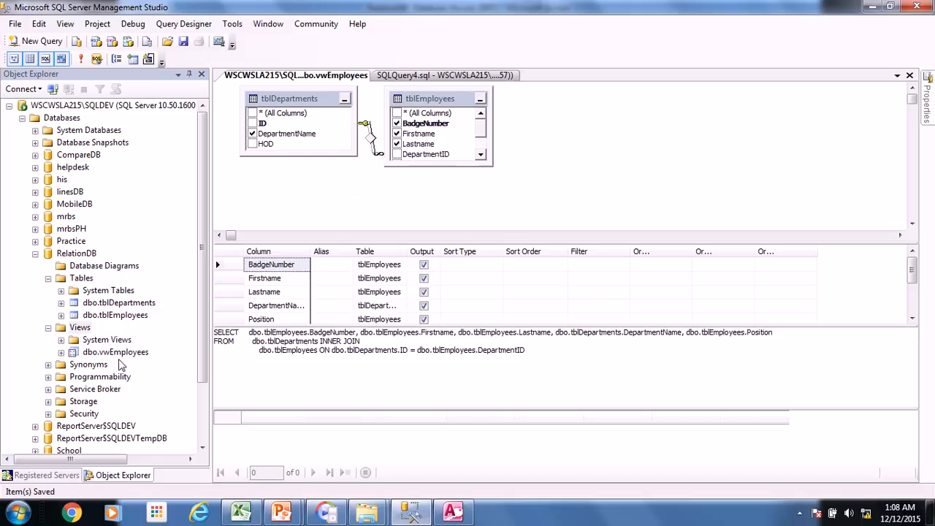
right_click(114, 351)
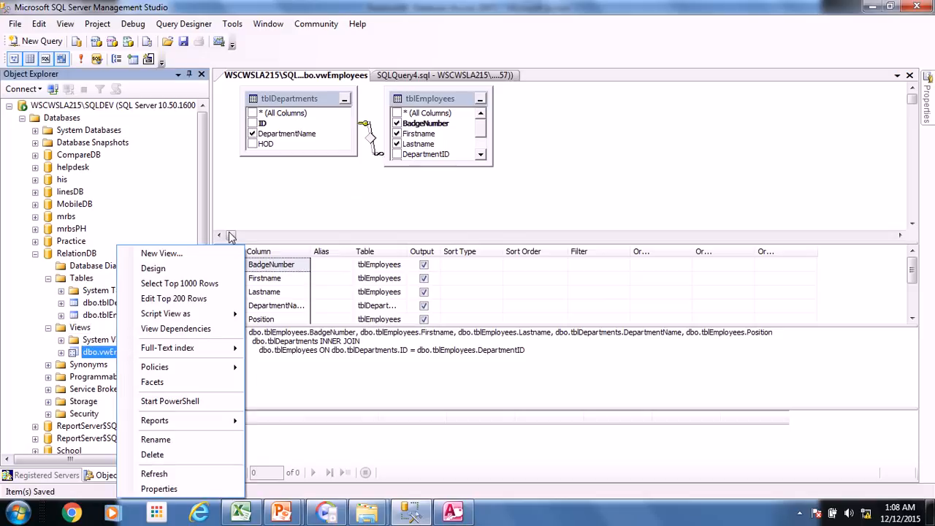
left_click(178, 283)
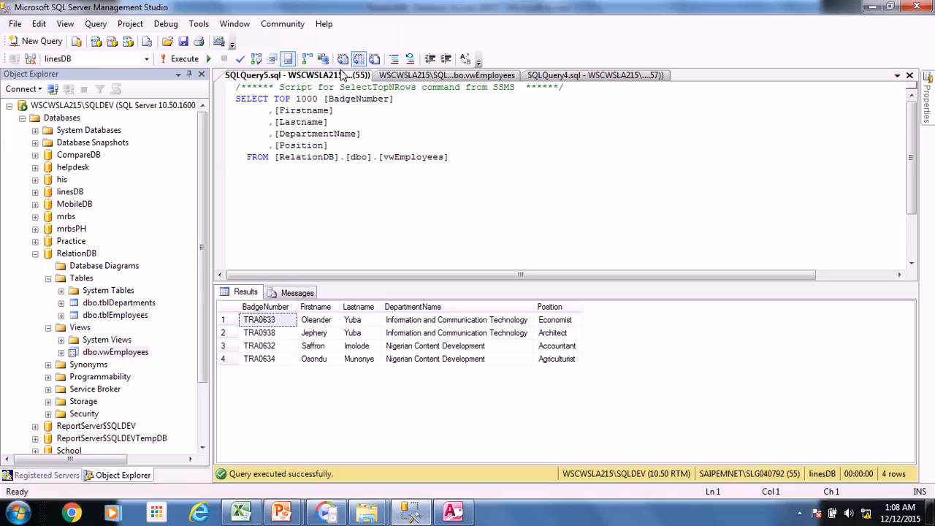
mouse_move(348, 76)
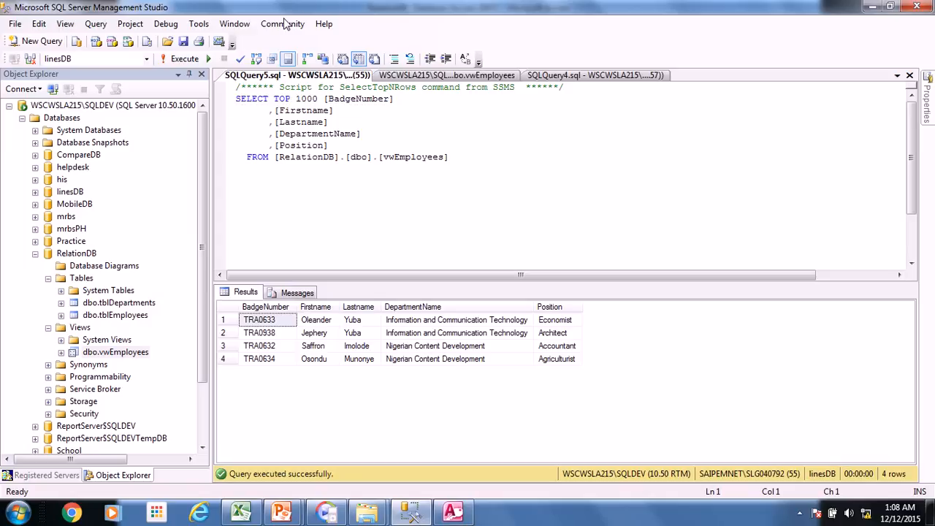
mouse_move(61, 364)
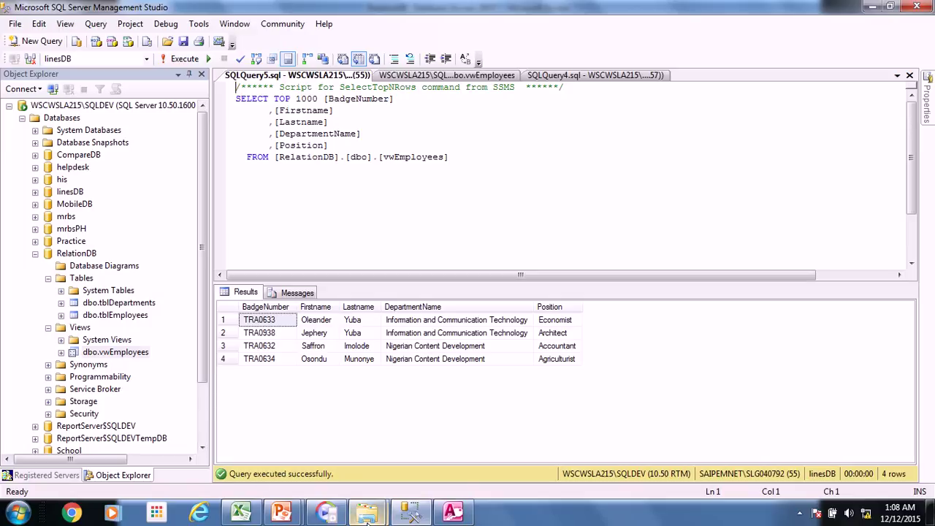
mouse_move(485, 412)
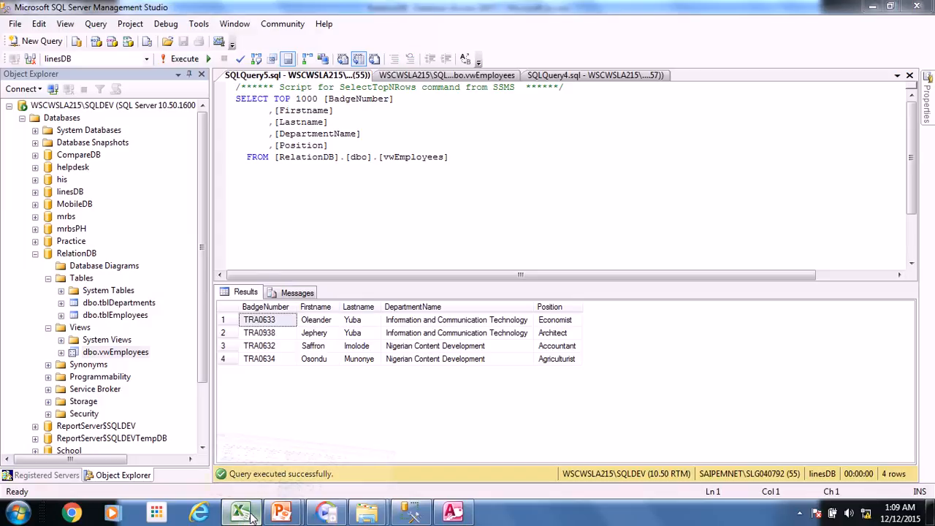
- In Excel cell J2, enter =C3&" "&D3 to join the first and last name with a space
left_click(241, 511)
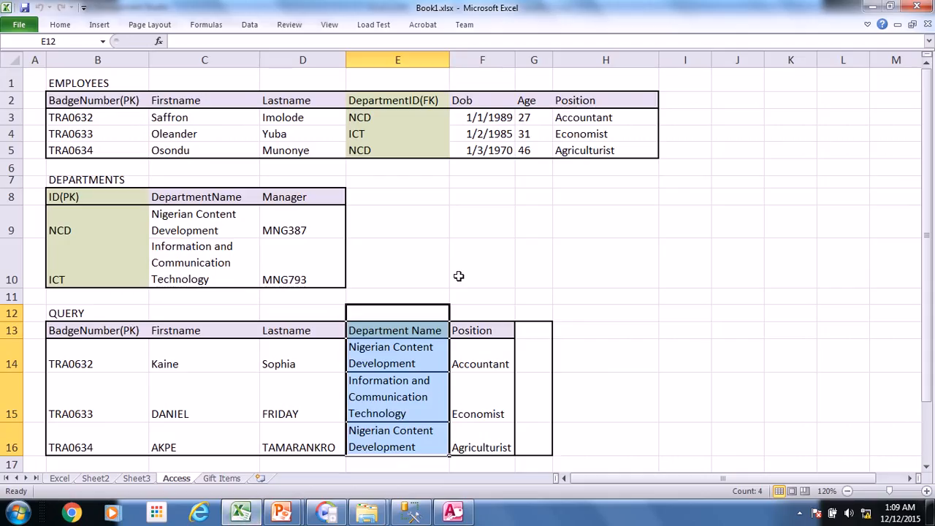
mouse_move(416, 167)
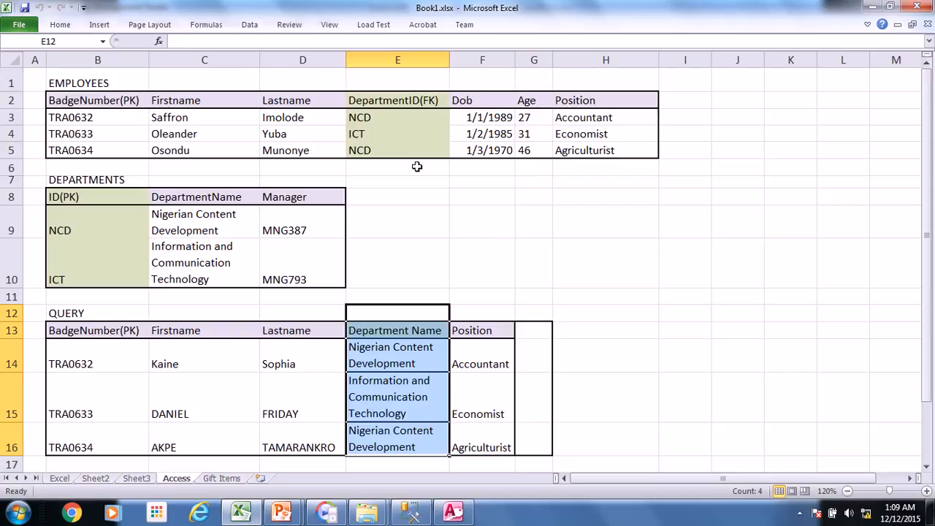
mouse_move(222, 100)
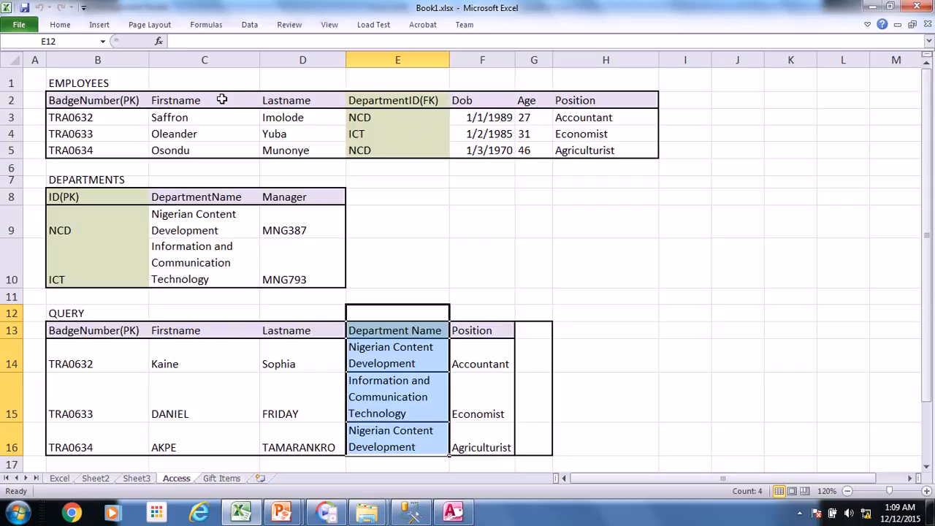
mouse_move(261, 111)
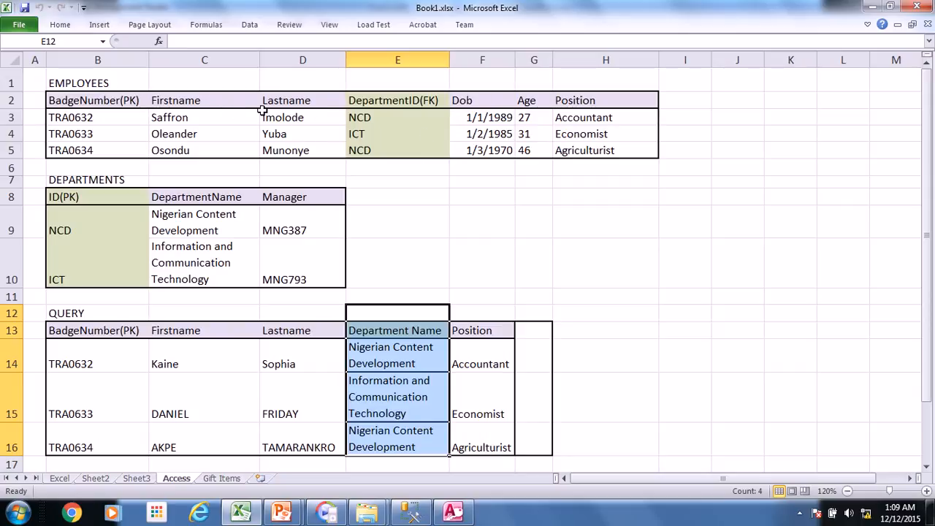
mouse_move(729, 99)
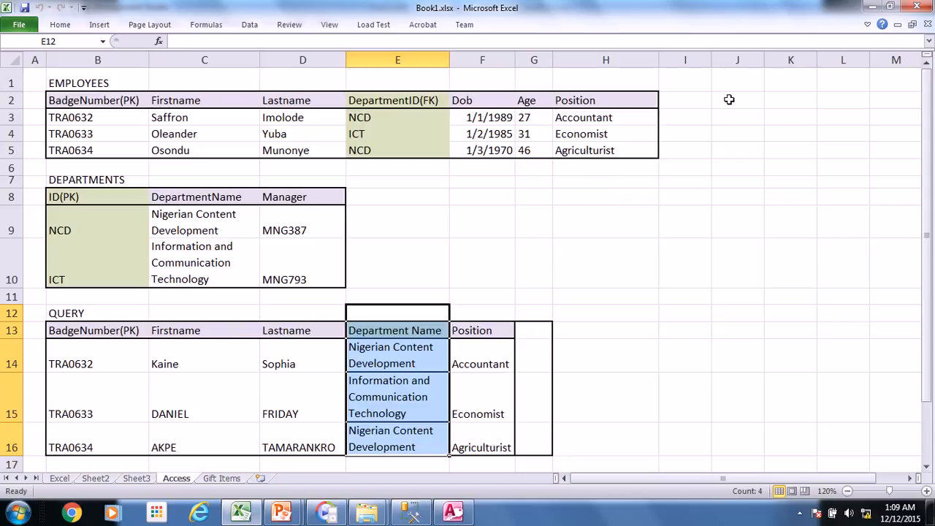
left_click(736, 99)
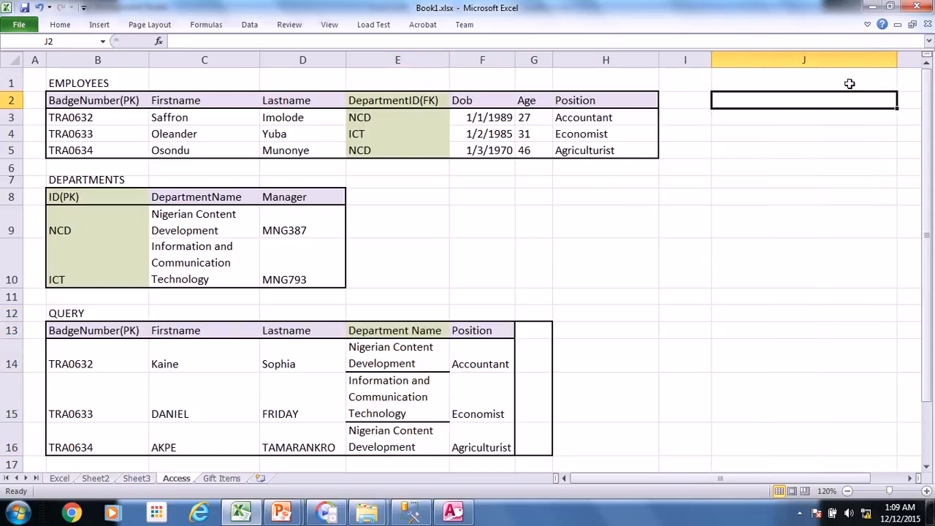
type("=")
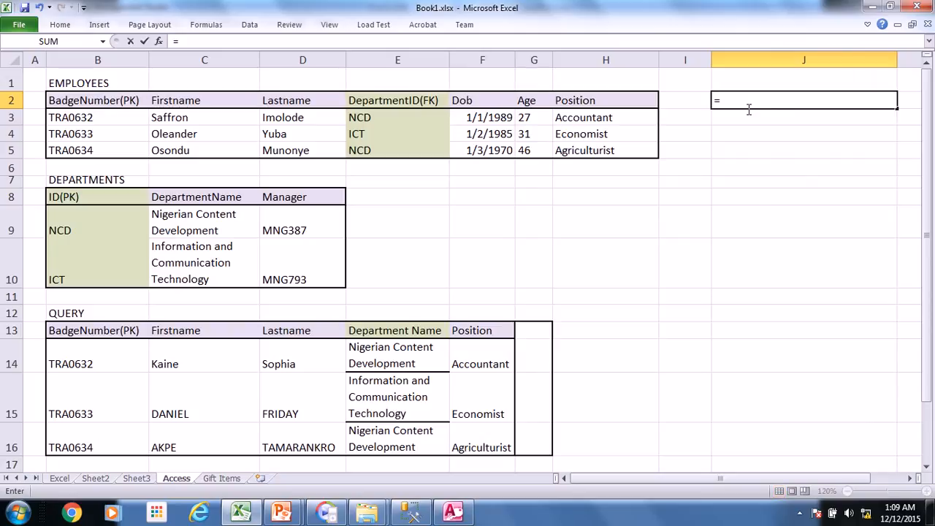
left_click(204, 117)
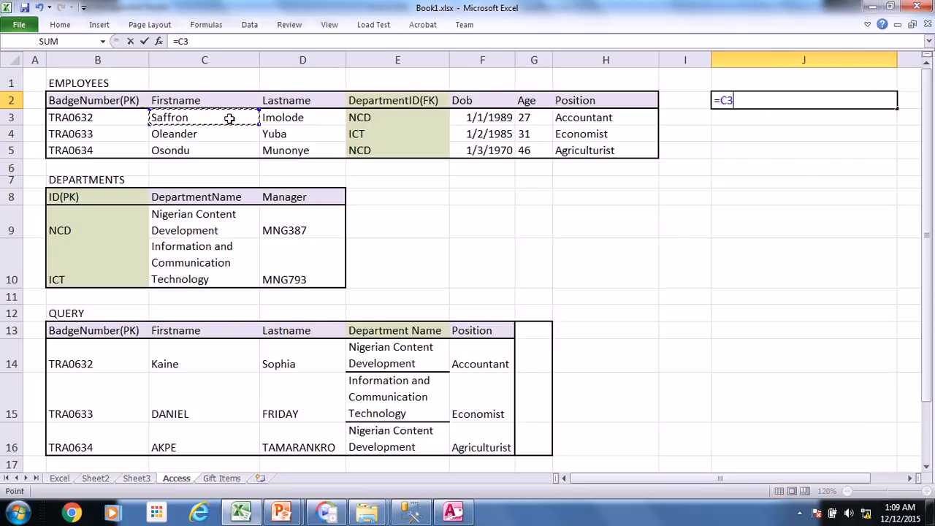
mouse_move(576, 97)
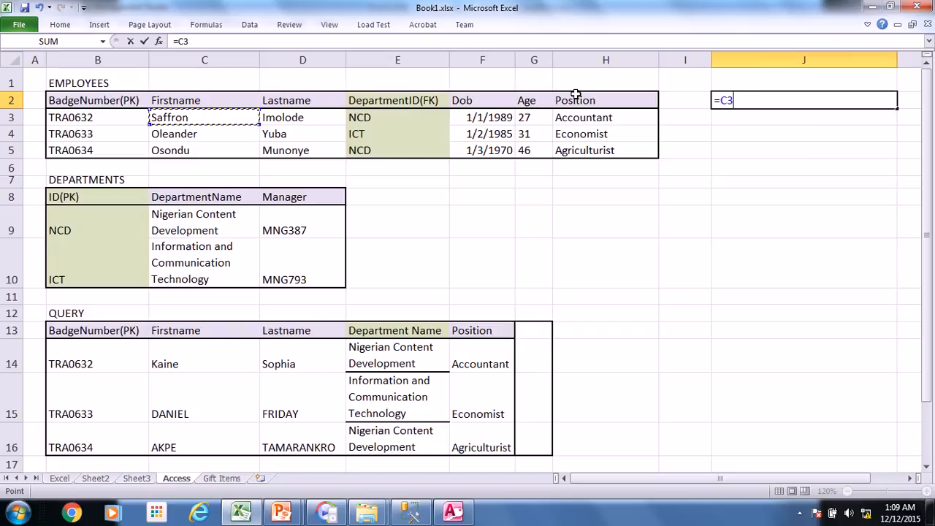
type("&")
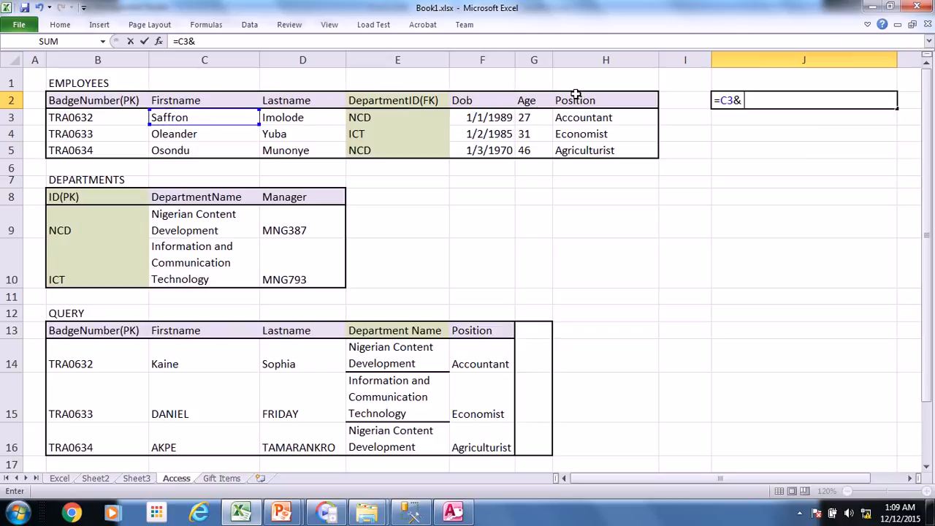
type("\"")
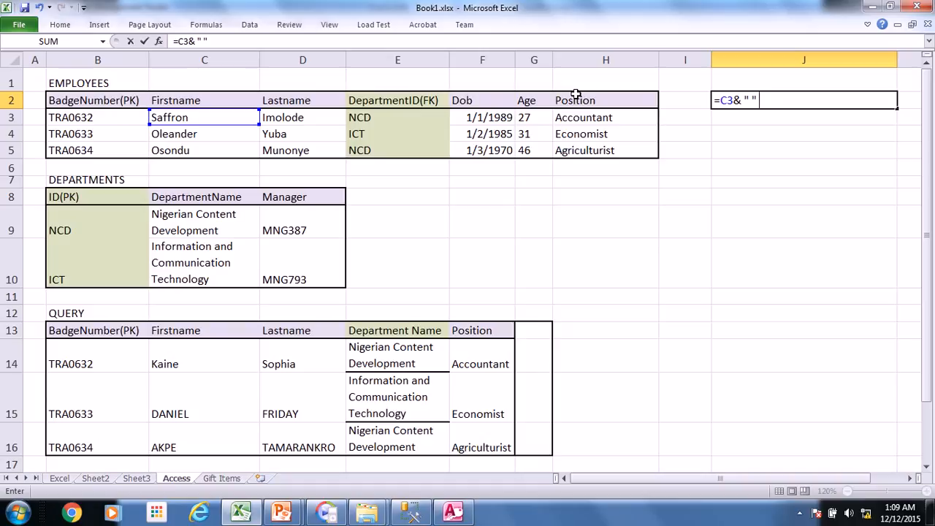
left_click(584, 100)
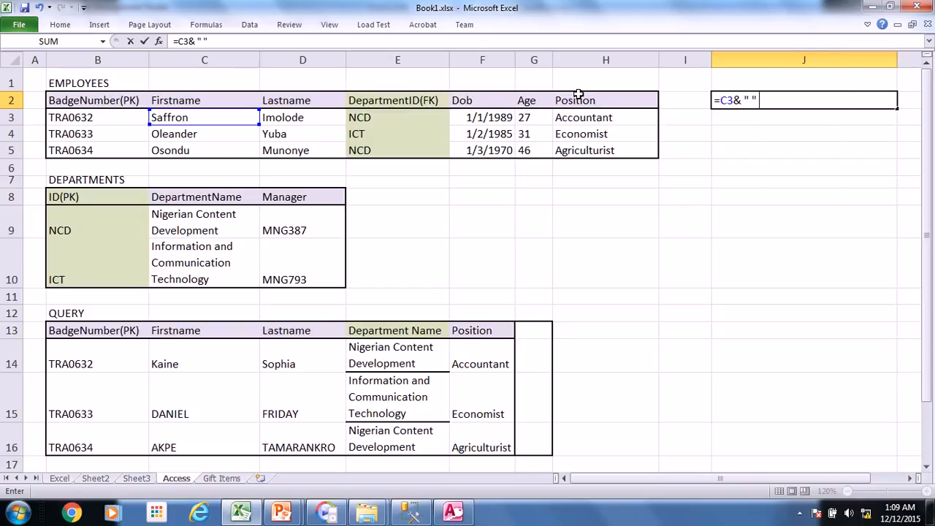
type("&")
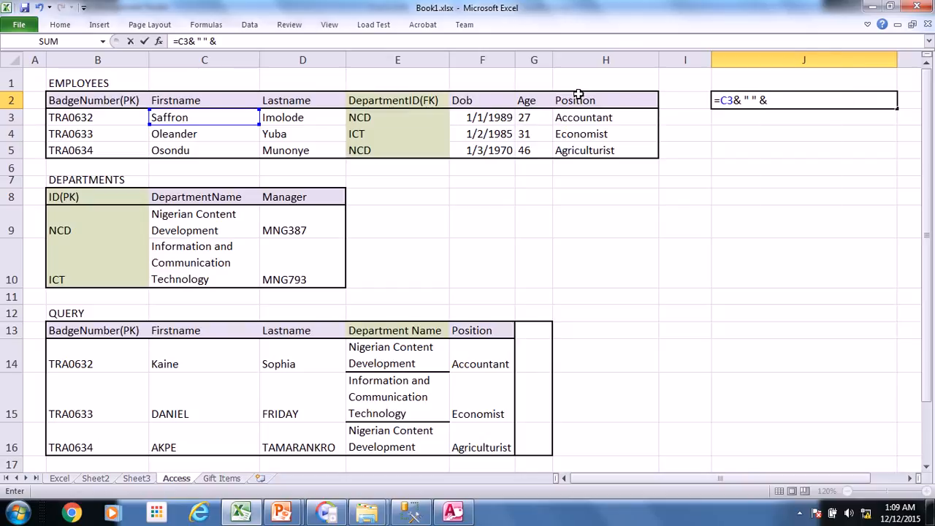
left_click(302, 117)
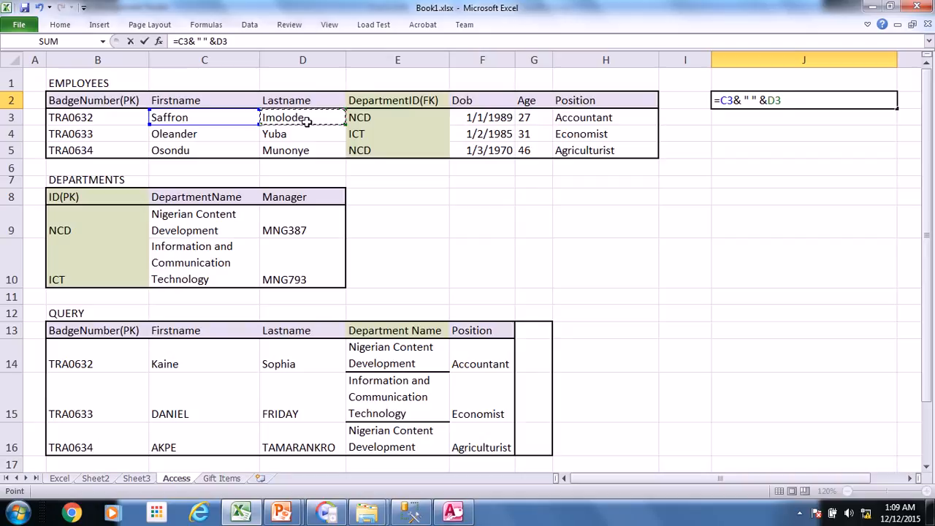
key("Enter")
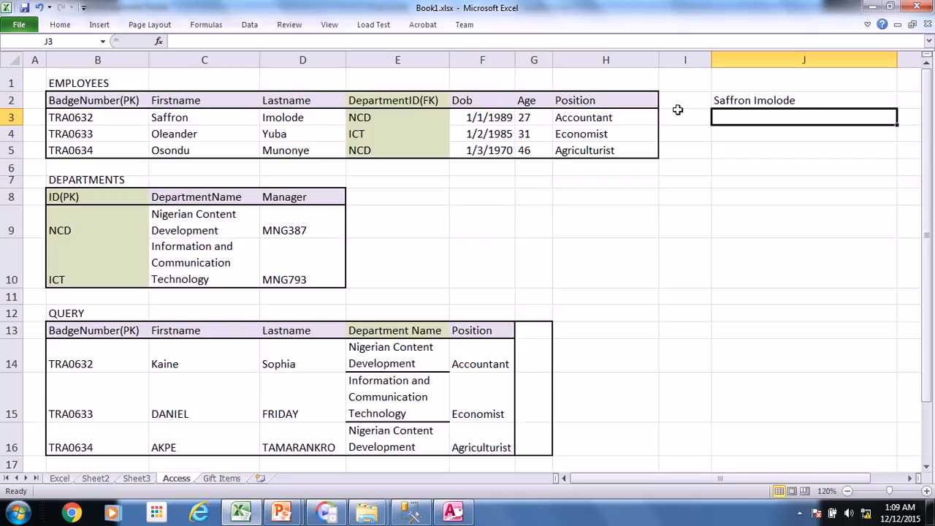
left_click(803, 100)
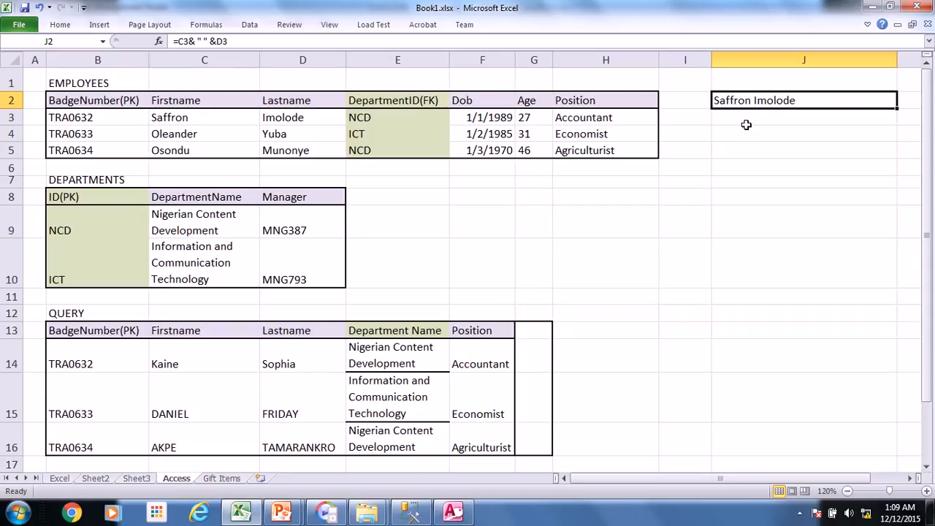
mouse_move(762, 117)
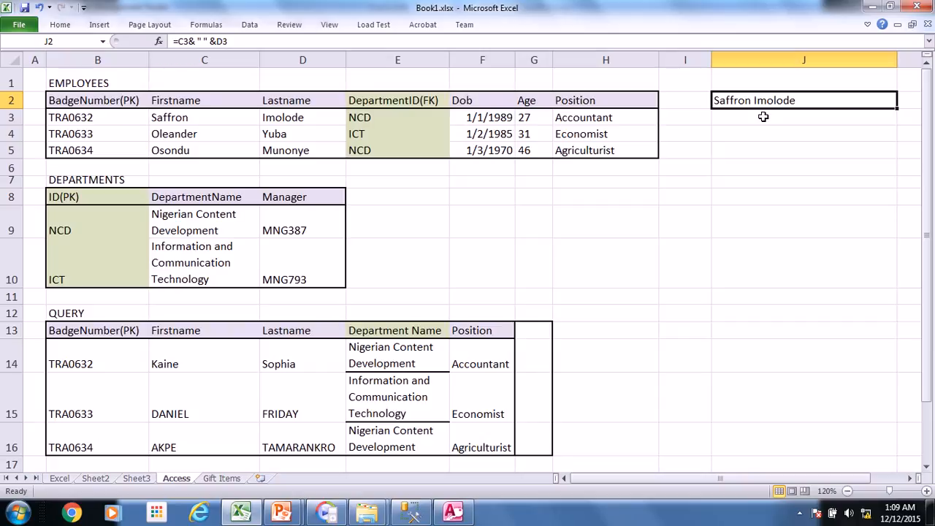
mouse_move(535, 122)
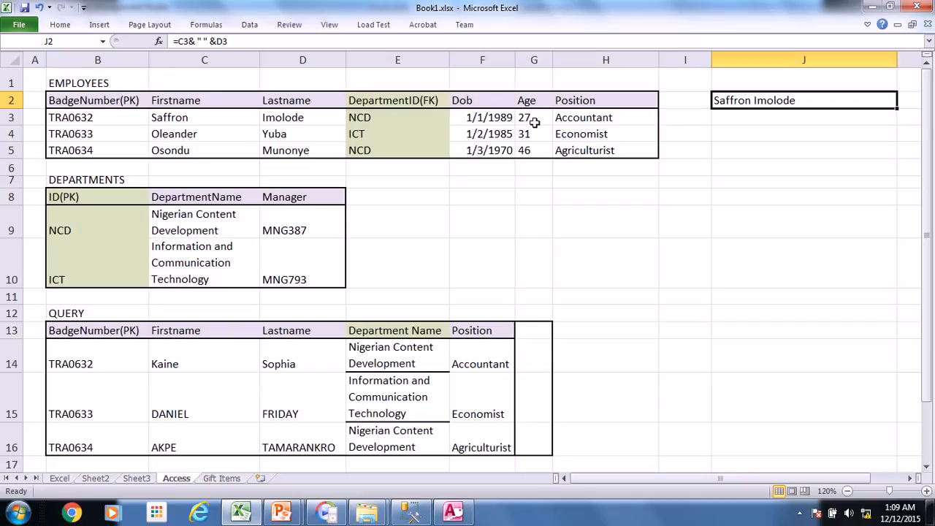
left_click(530, 117)
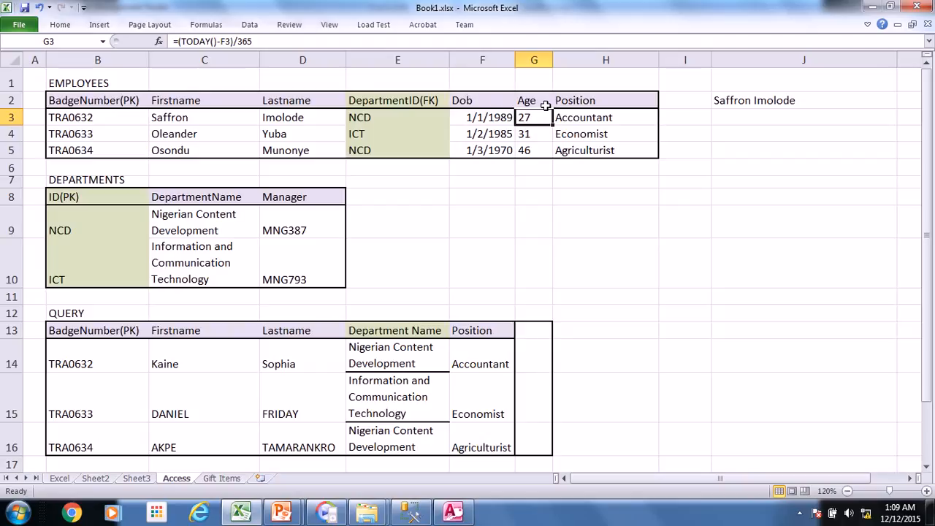
mouse_move(600, 165)
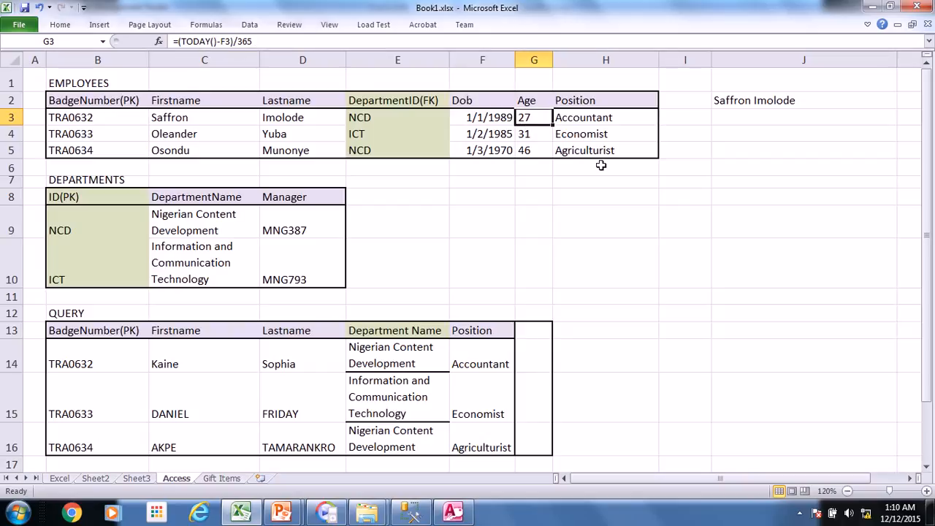
mouse_move(833, 35)
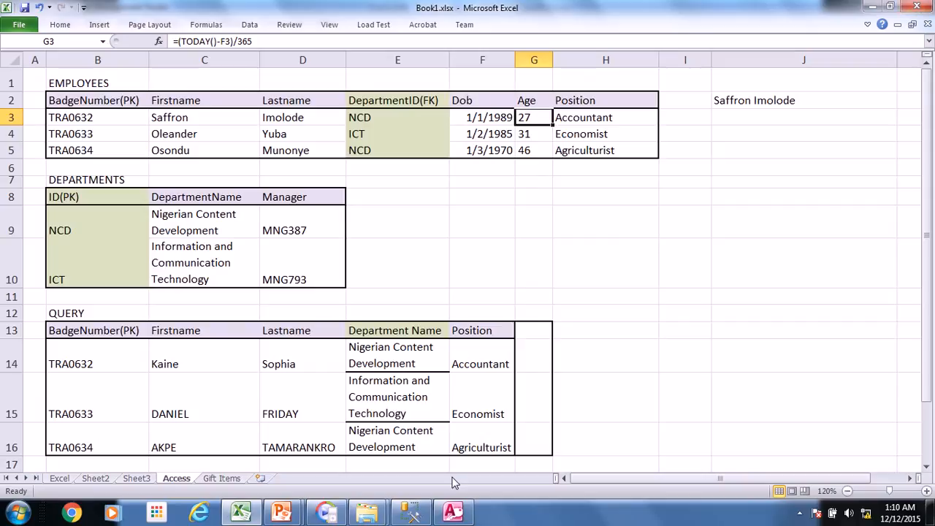
mouse_move(523, 453)
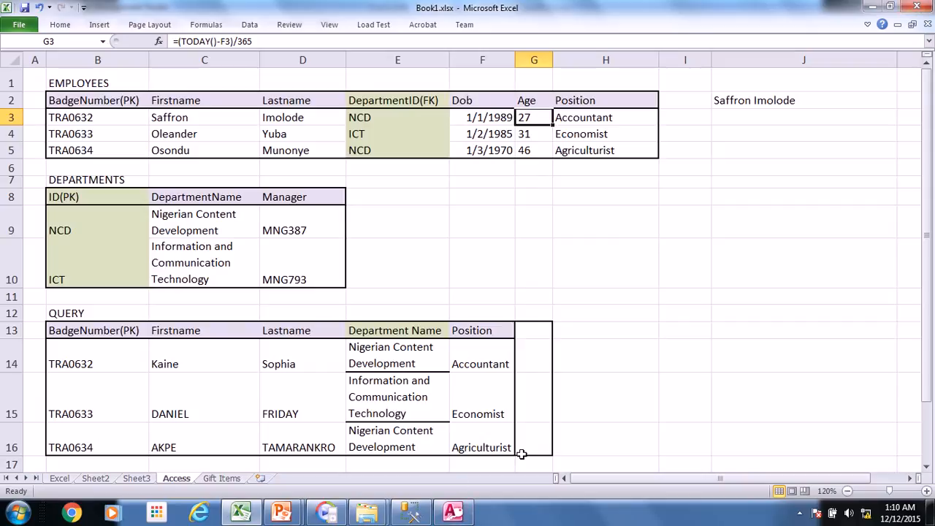
mouse_move(689, 298)
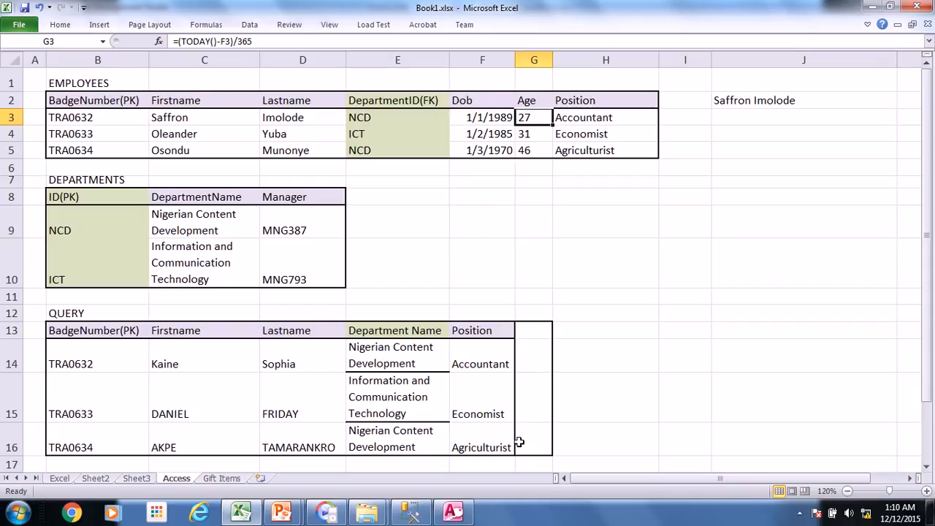
mouse_move(538, 369)
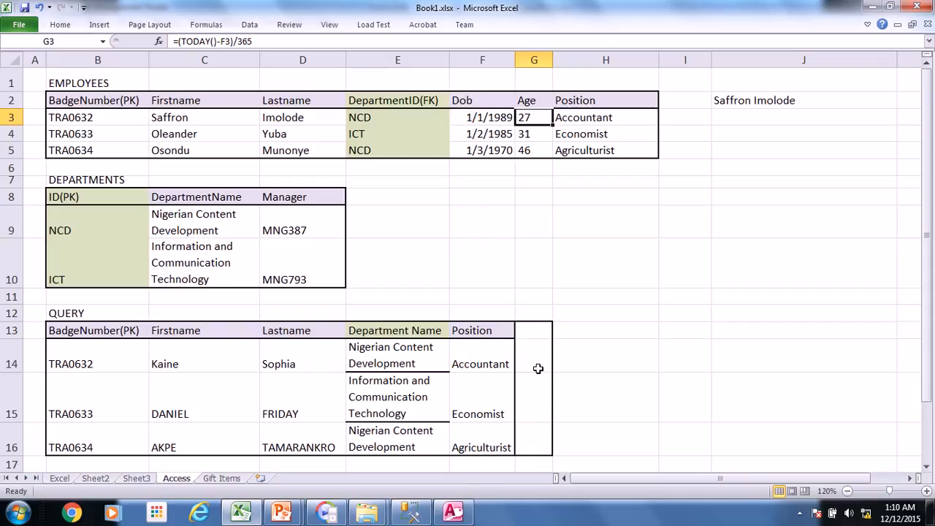